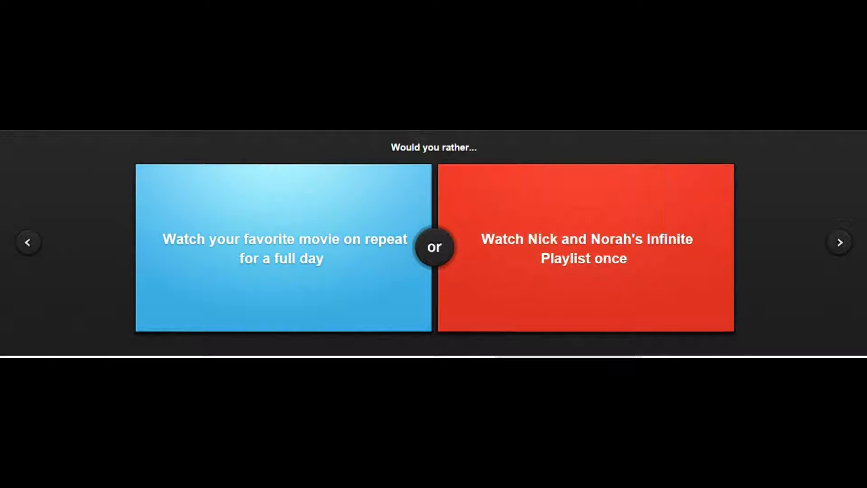
# Step: Vote for watching your favorite movie all day, having a Coke, and eating the same thing every meal
pyautogui.click(281, 247)
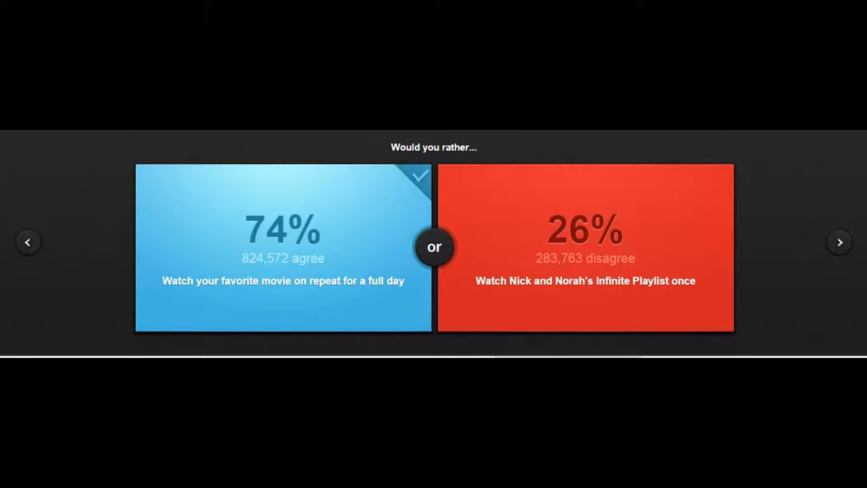
pyautogui.click(838, 242)
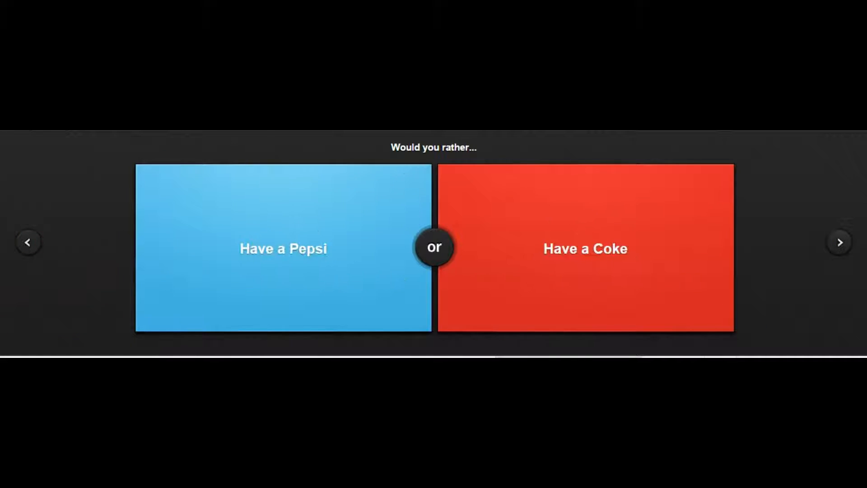
pyautogui.click(585, 248)
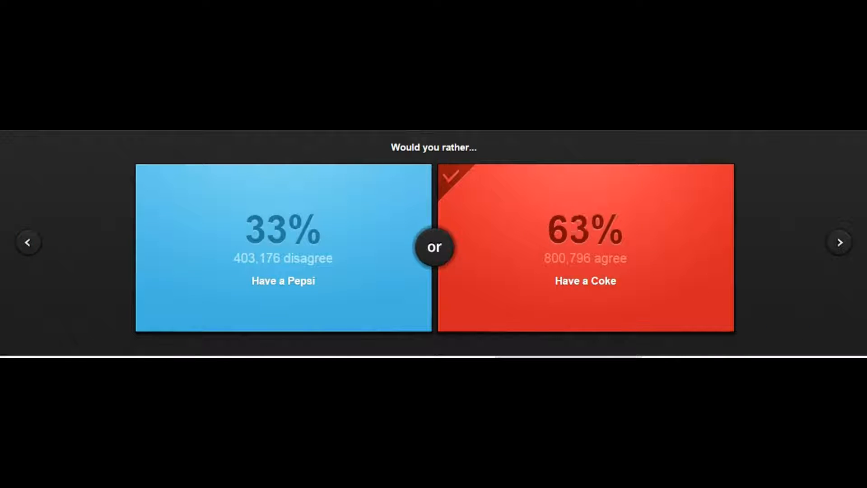
pyautogui.click(838, 241)
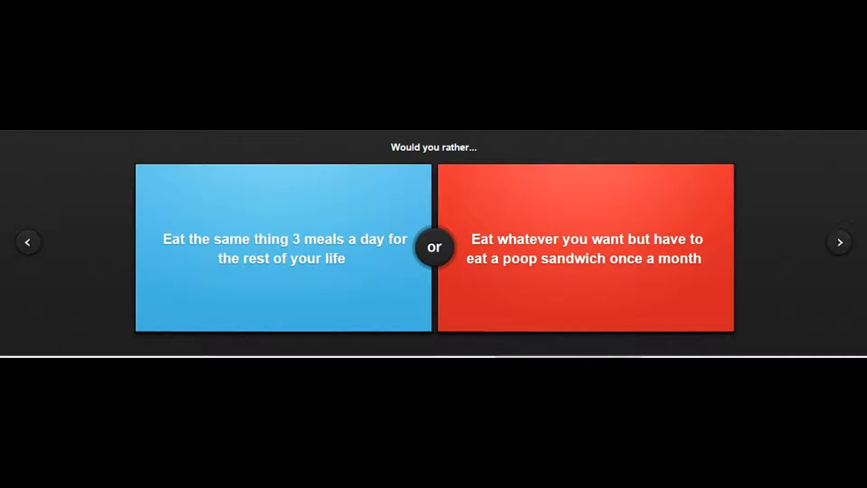
pyautogui.click(282, 247)
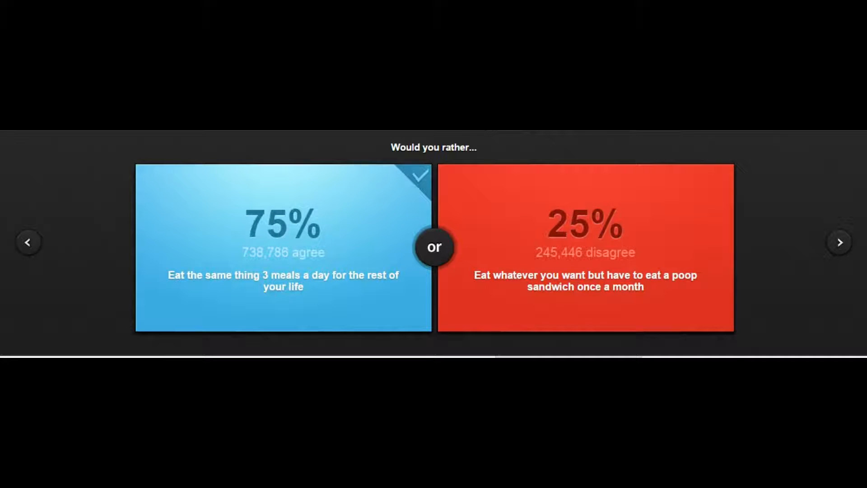
pyautogui.click(839, 242)
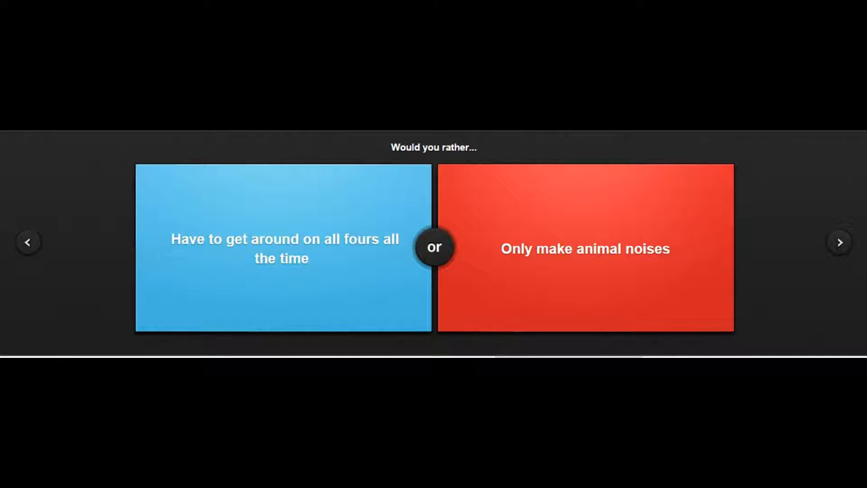
# Step: Vote for getting around on all fours and never touching the opposite sex, passing the safari-foot question
pyautogui.click(283, 248)
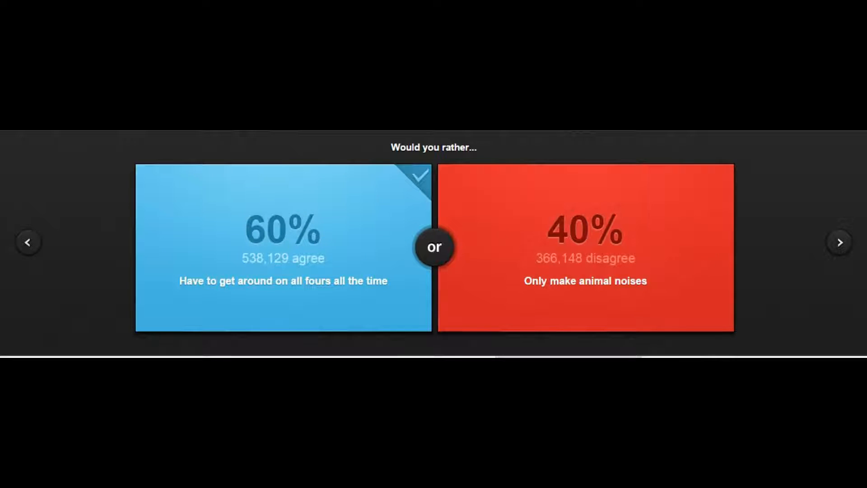
pyautogui.click(839, 242)
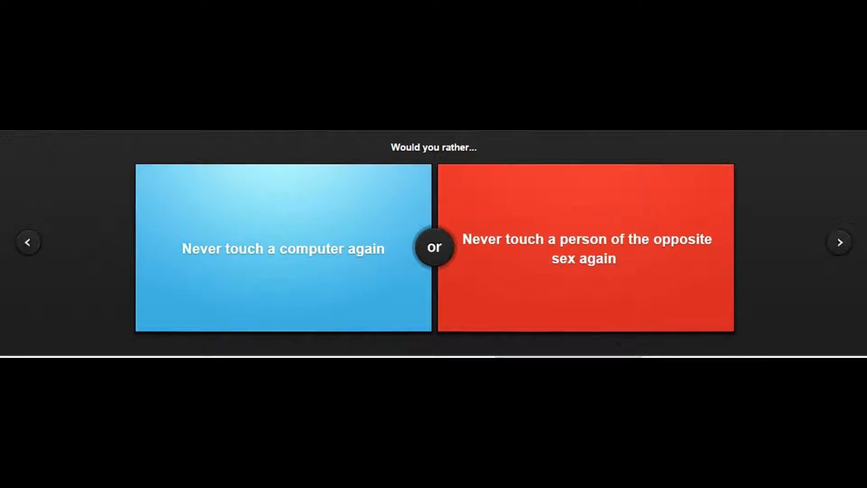
pyautogui.click(584, 247)
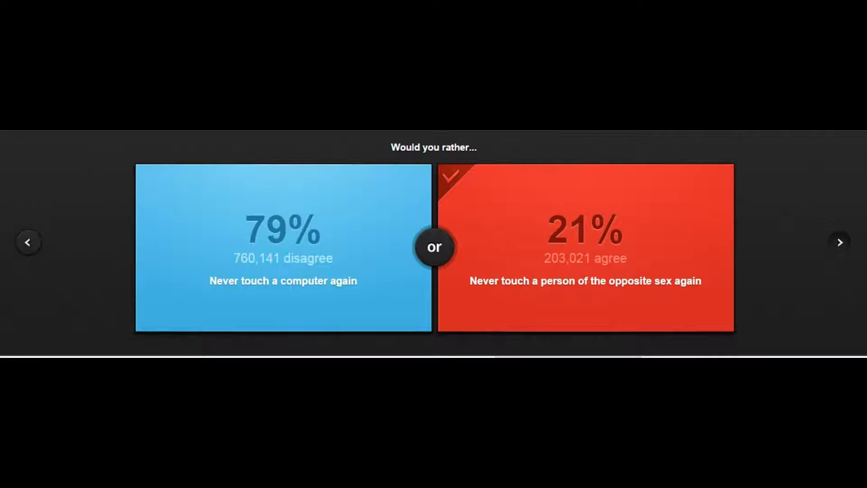
pyautogui.click(840, 242)
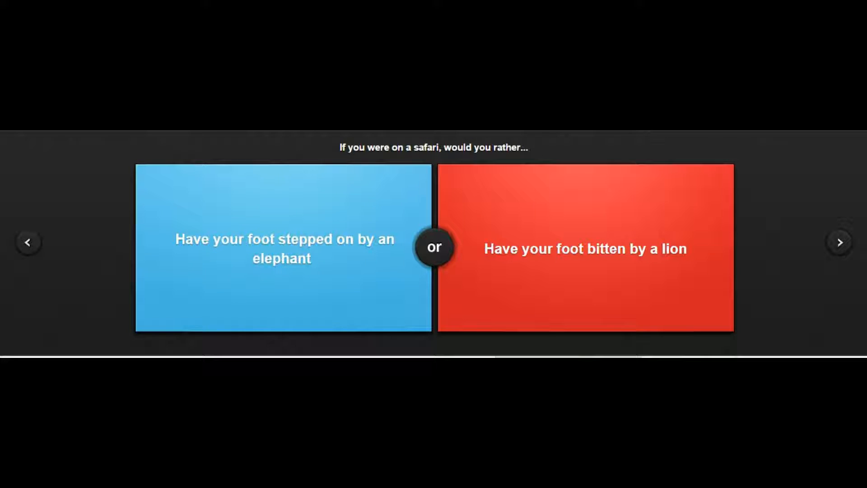
pyautogui.click(585, 249)
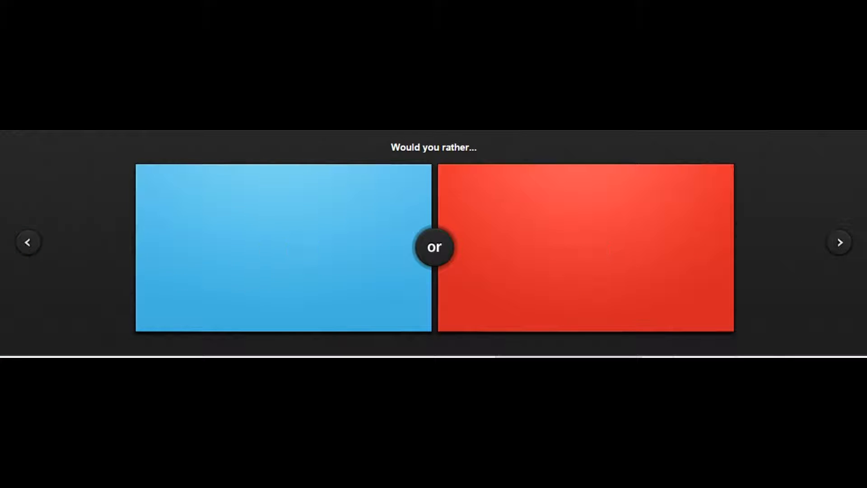
# Step: Vote for being a God and for being a Pokemon trainer, advancing after each
pyautogui.click(584, 247)
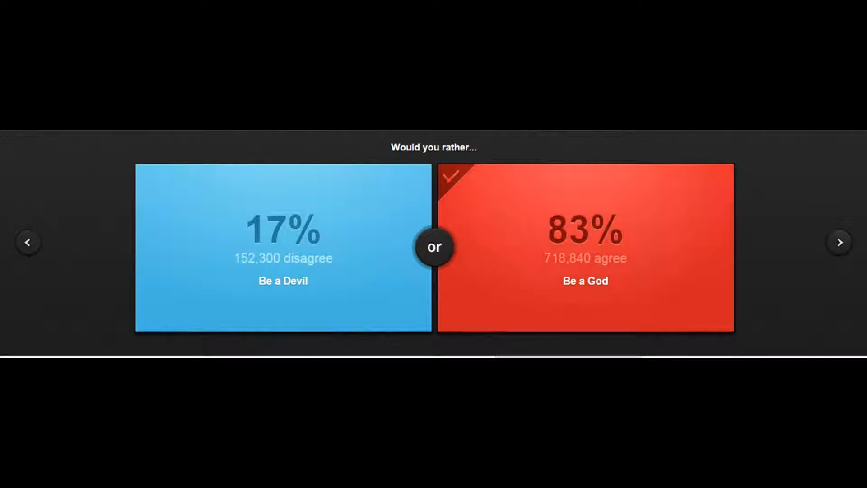
pyautogui.click(839, 242)
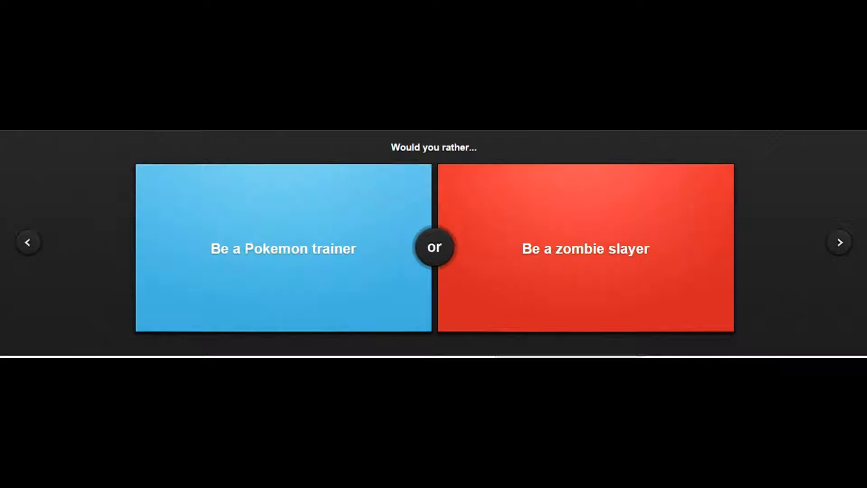
pyautogui.click(282, 249)
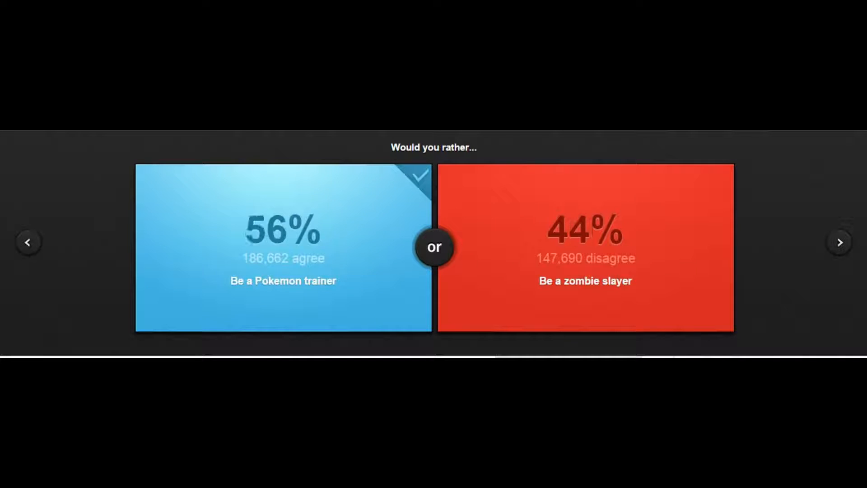
pyautogui.click(839, 242)
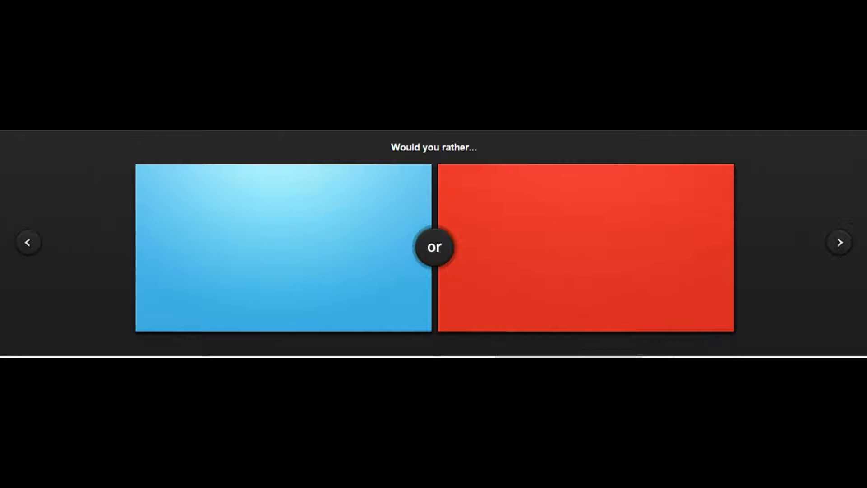
# Step: Pass the Titanic question and vote for having no teeth over no tongue
pyautogui.click(283, 247)
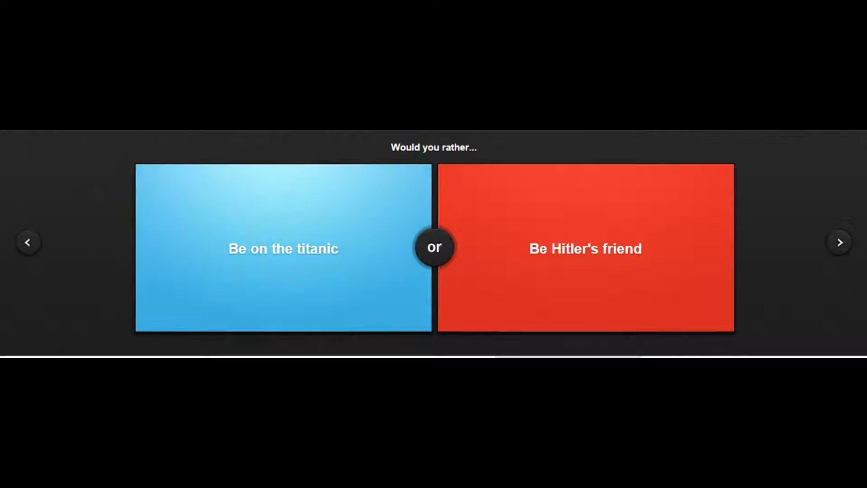
pyautogui.click(585, 249)
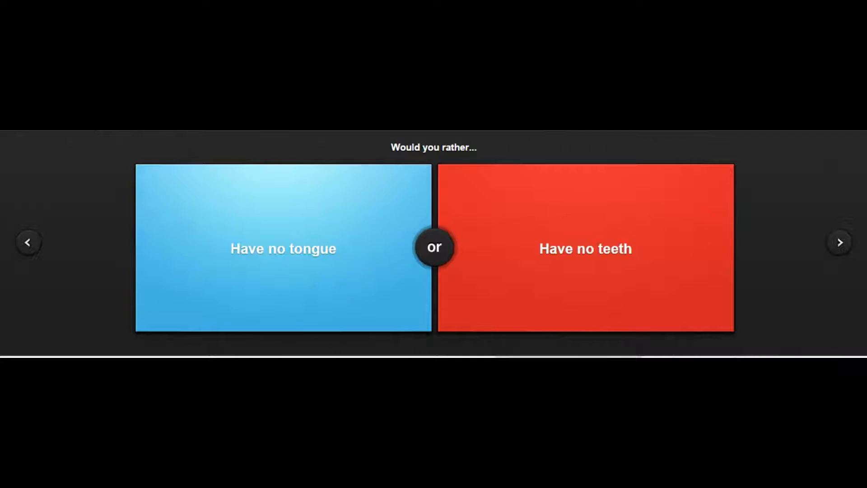
pyautogui.click(585, 248)
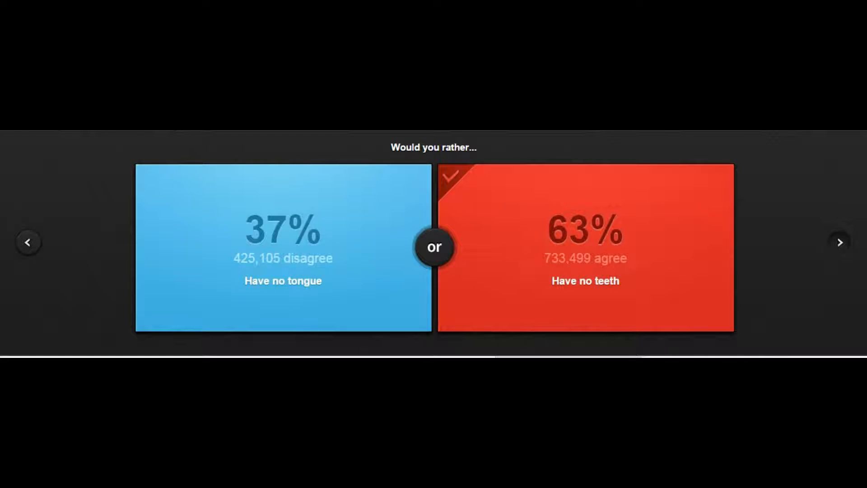
pyautogui.click(839, 242)
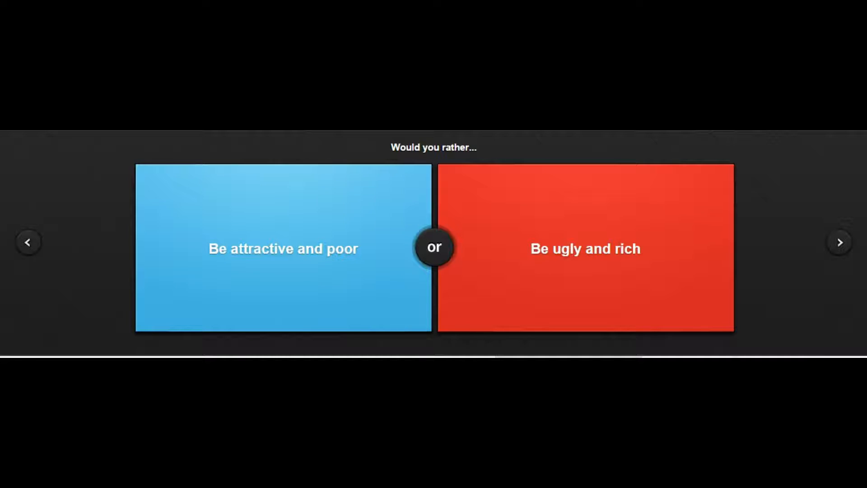
# Step: Vote for hanging out with Pooh Bear and for using only a CRT monitor
pyautogui.click(584, 248)
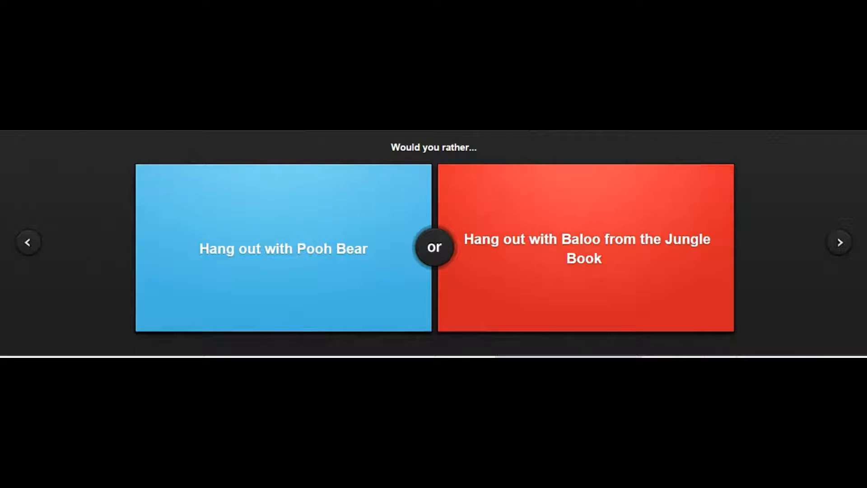
pyautogui.click(283, 247)
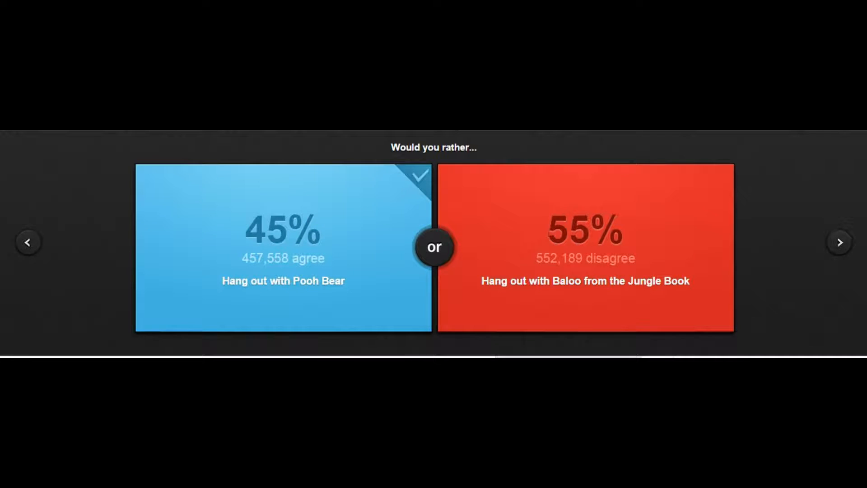
pyautogui.click(838, 242)
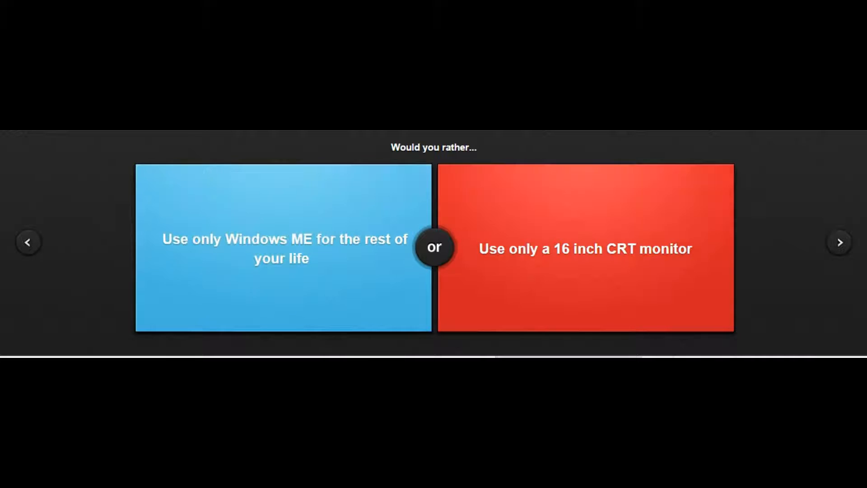
pyautogui.click(584, 247)
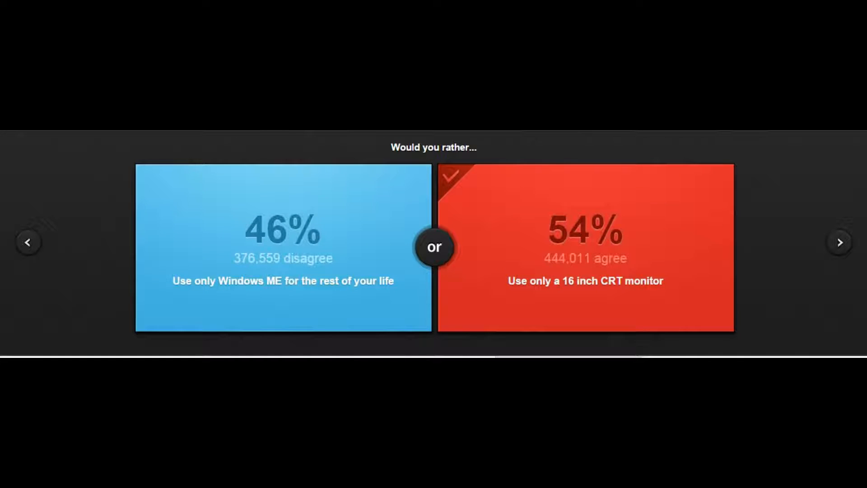
pyautogui.click(839, 242)
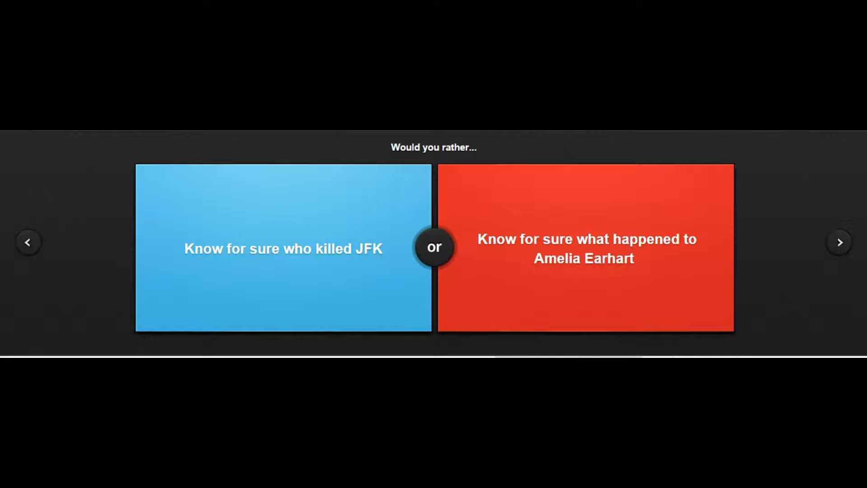
# Step: Vote for knowing Amelia Earhart's fate, then skip the sing-or-dance and piano-or-guitar questions
pyautogui.click(584, 248)
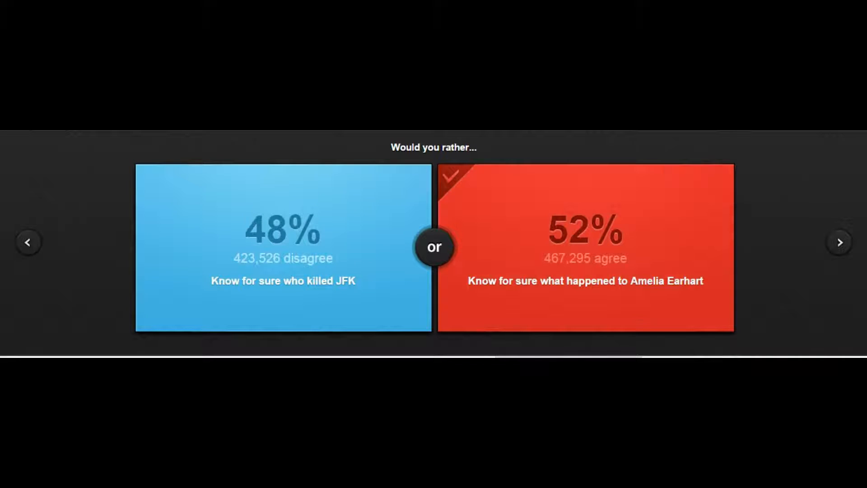
pyautogui.click(838, 242)
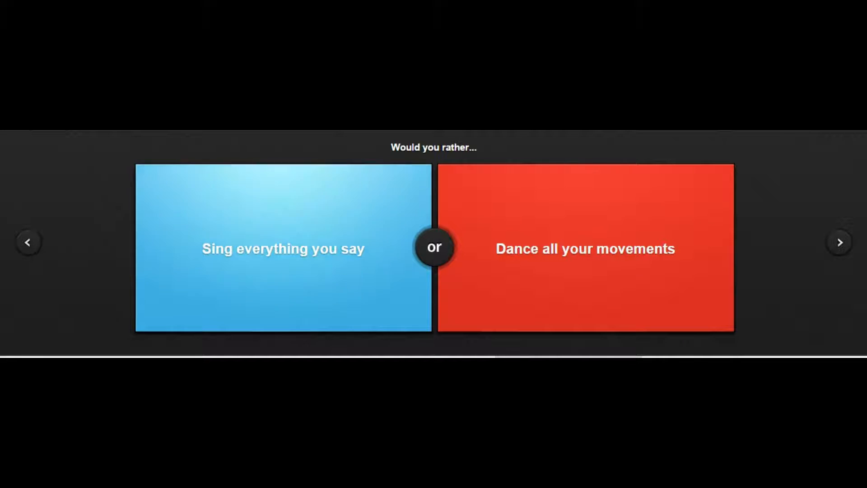
pyautogui.click(282, 247)
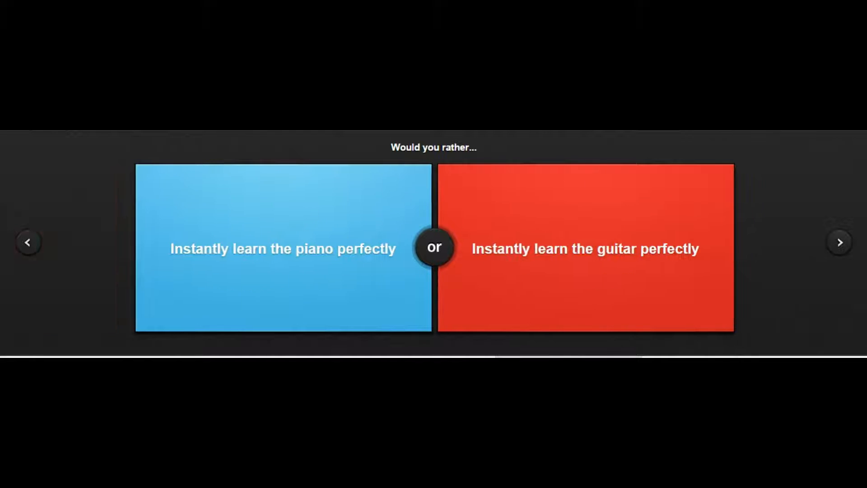
pyautogui.moveTo(281, 248)
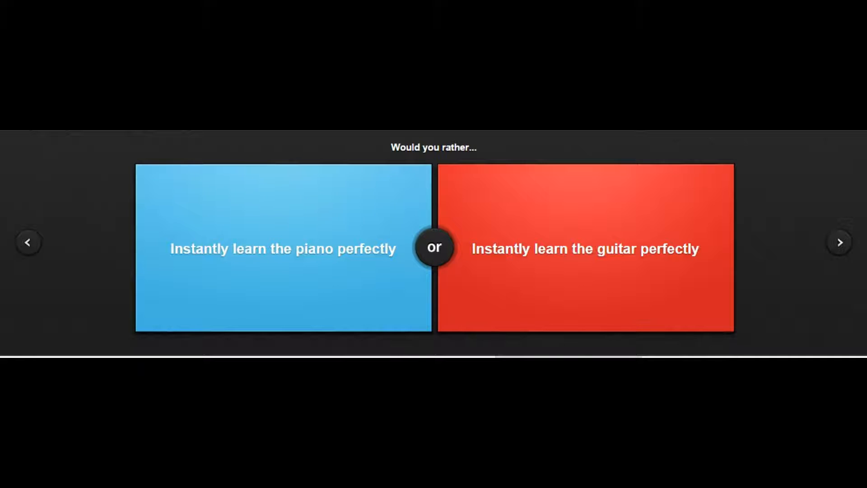
pyautogui.click(283, 248)
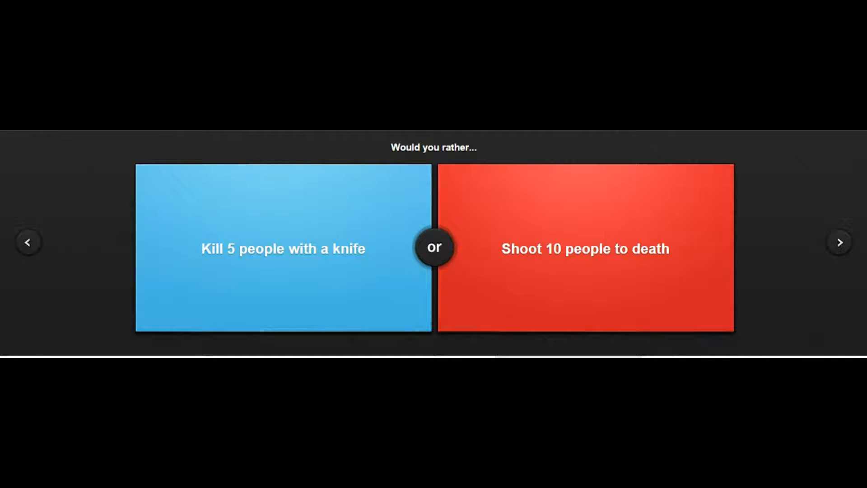
# Step: Vote for never tying shoes again and for being the US president, skipping the slang question
pyautogui.click(584, 248)
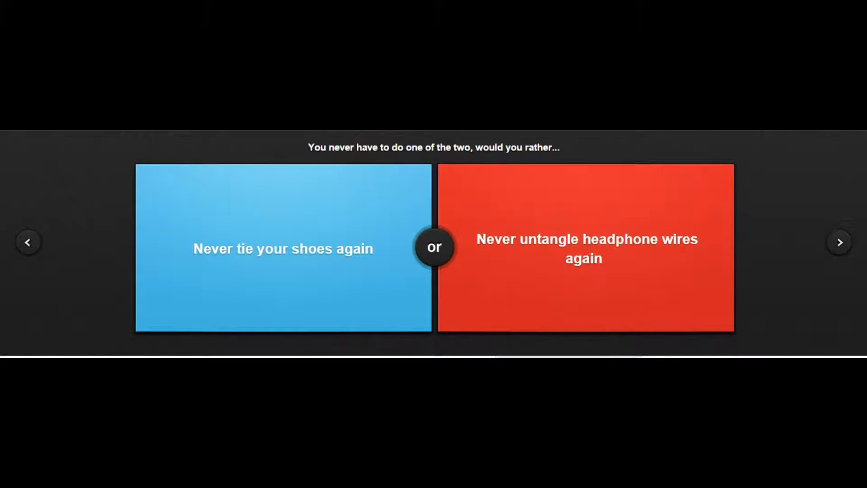
pyautogui.click(282, 248)
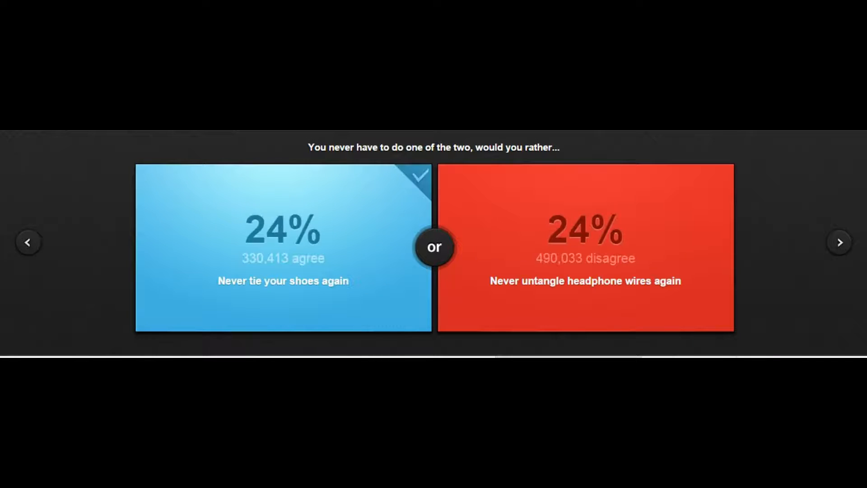
pyautogui.click(839, 242)
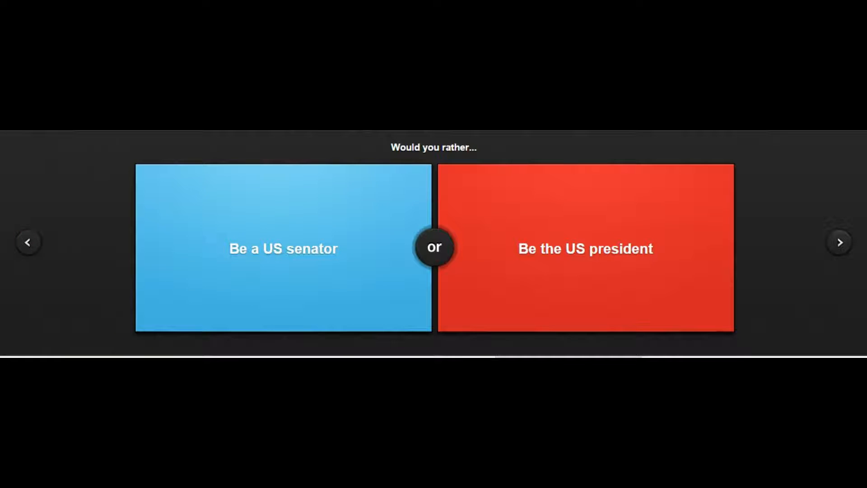
pyautogui.click(584, 248)
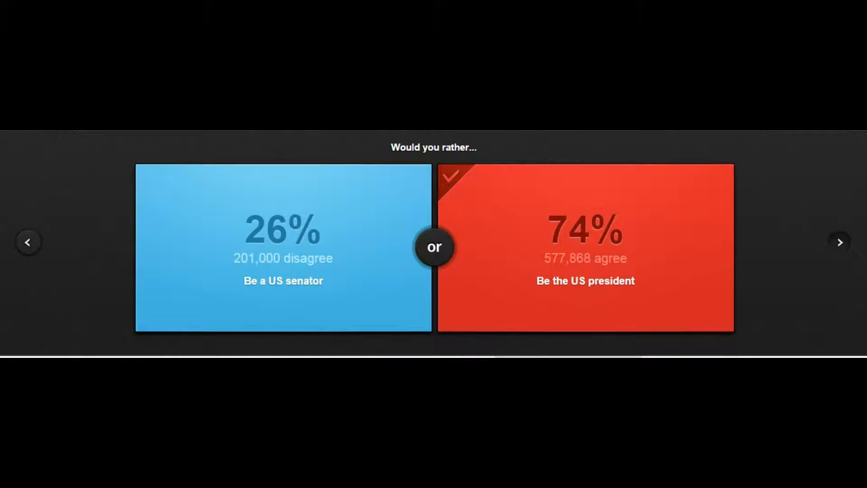
pyautogui.click(838, 242)
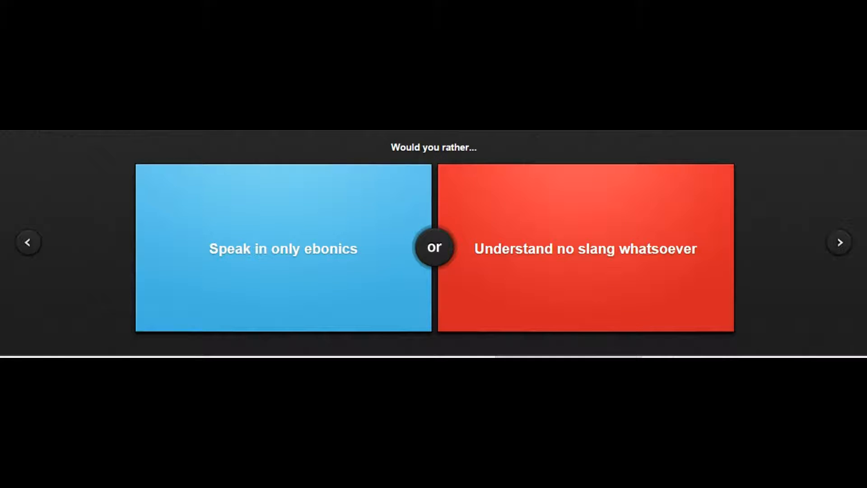
pyautogui.click(584, 248)
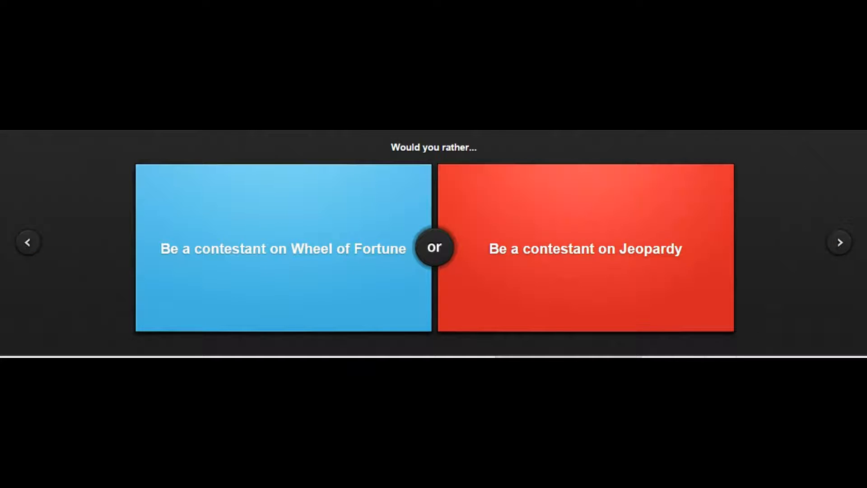
# Step: Vote for Wheel of Fortune contestant, being covered in fur, and having a friend with benefits
pyautogui.click(283, 248)
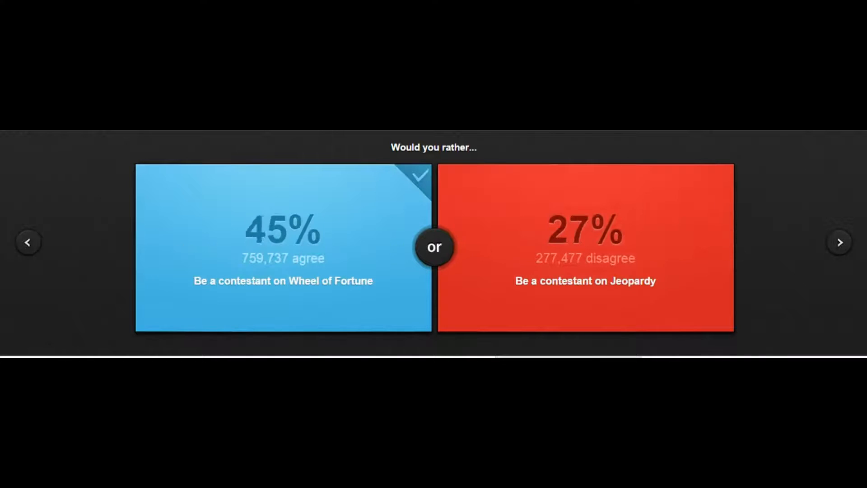
pyautogui.click(838, 242)
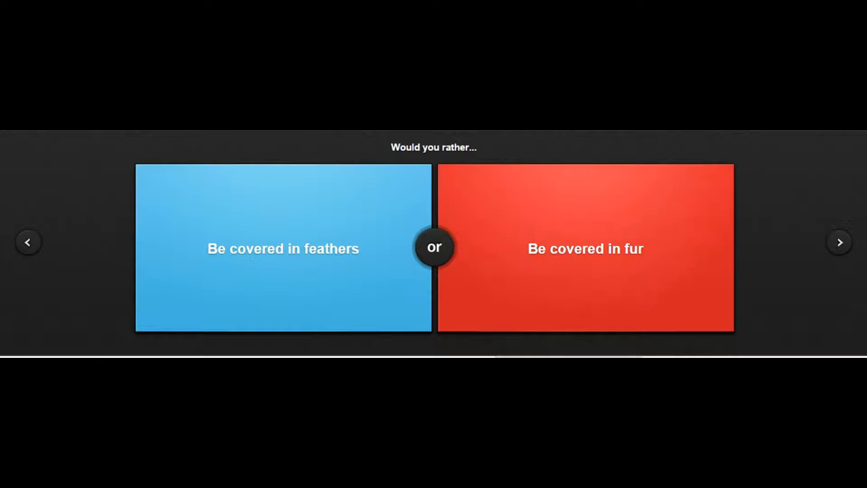
pyautogui.click(584, 248)
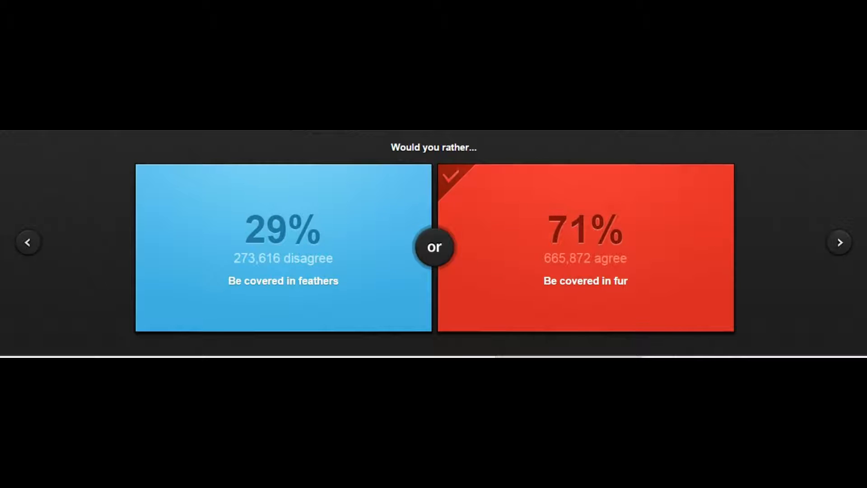
pyautogui.click(839, 241)
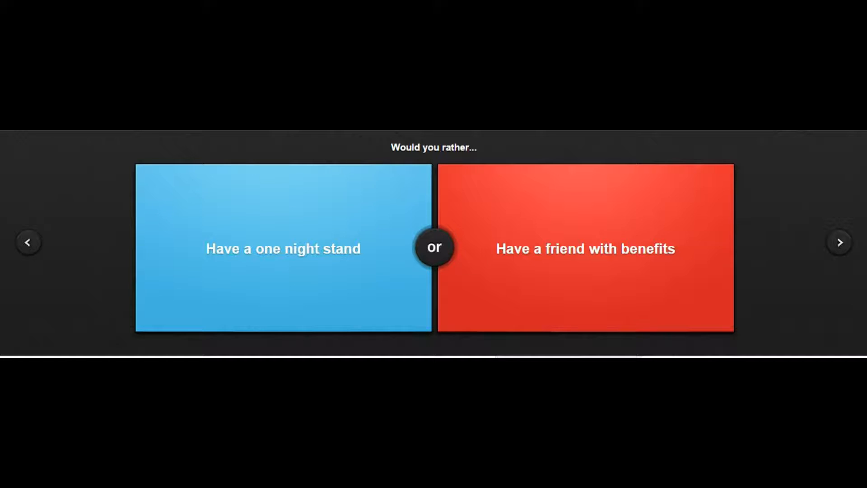
pyautogui.click(585, 248)
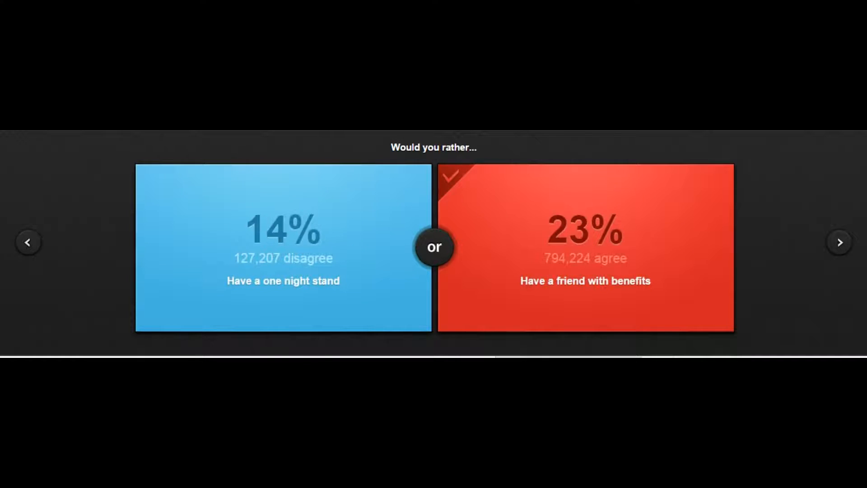
pyautogui.click(839, 242)
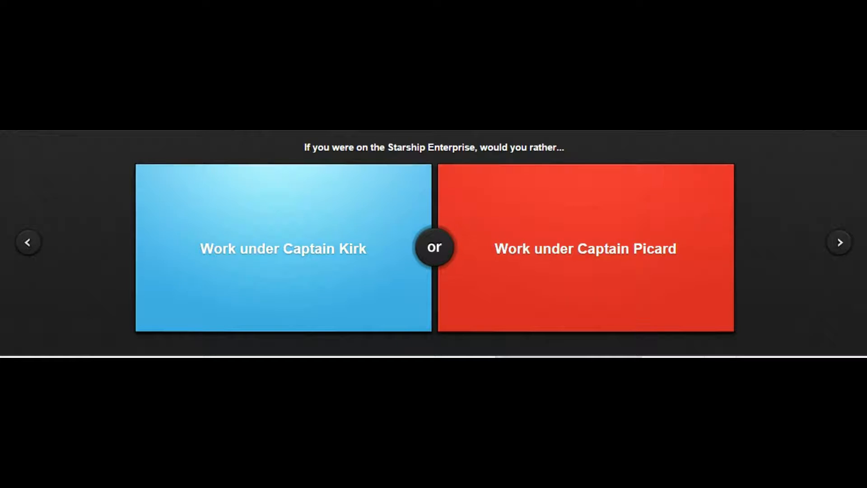
# Step: Vote for working under Captain Kirk and for having locked-in syndrome
pyautogui.click(282, 248)
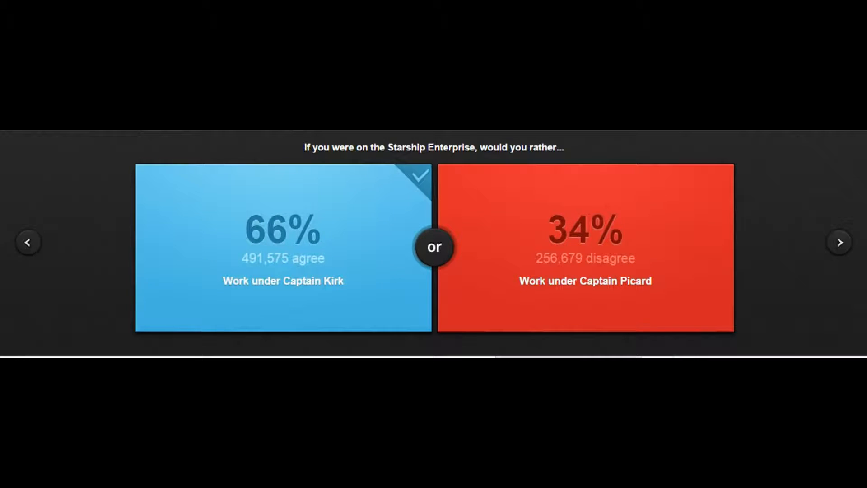
pyautogui.click(838, 241)
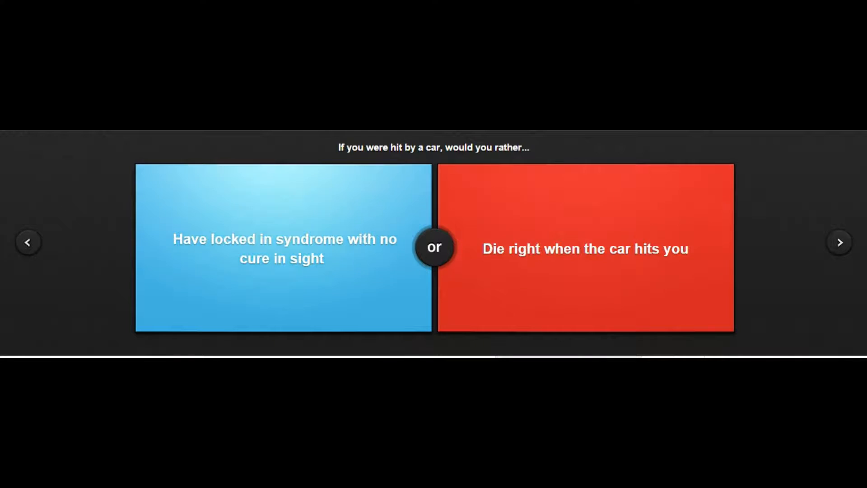
pyautogui.click(282, 247)
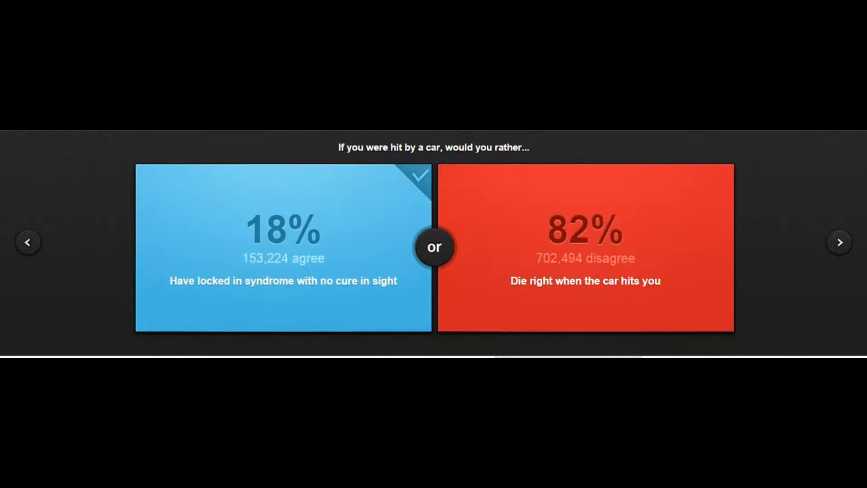
pyautogui.click(839, 242)
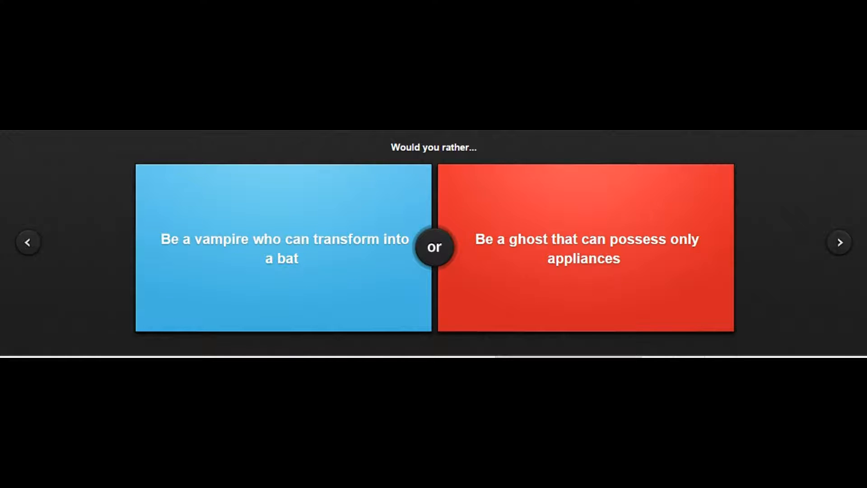
# Step: Skip the vampire-or-ghost question, then vote for being a lefty and attractive with the smelly hand
pyautogui.click(585, 248)
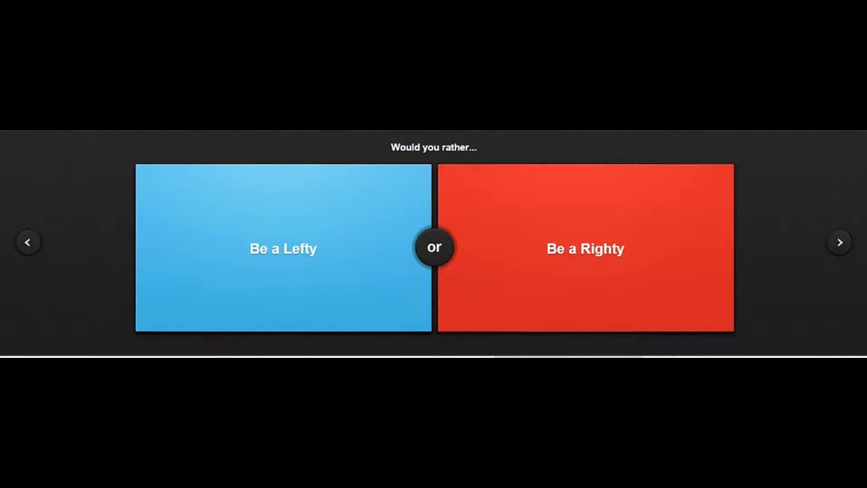
pyautogui.click(283, 249)
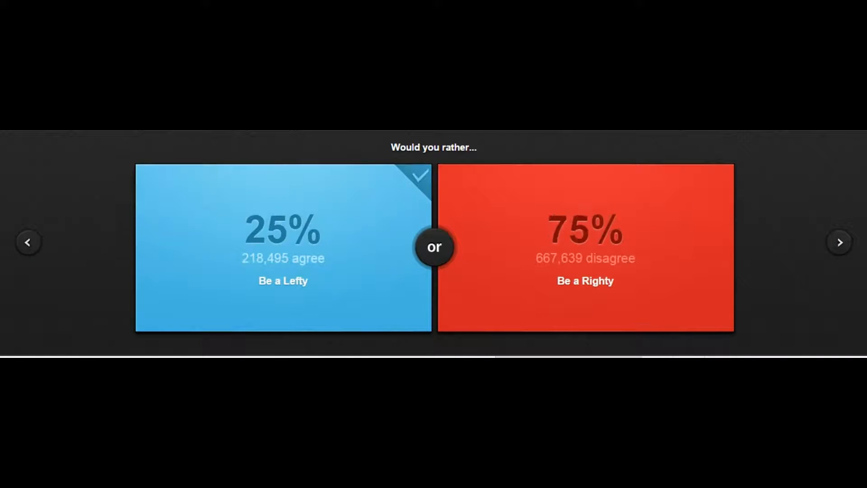
pyautogui.click(838, 242)
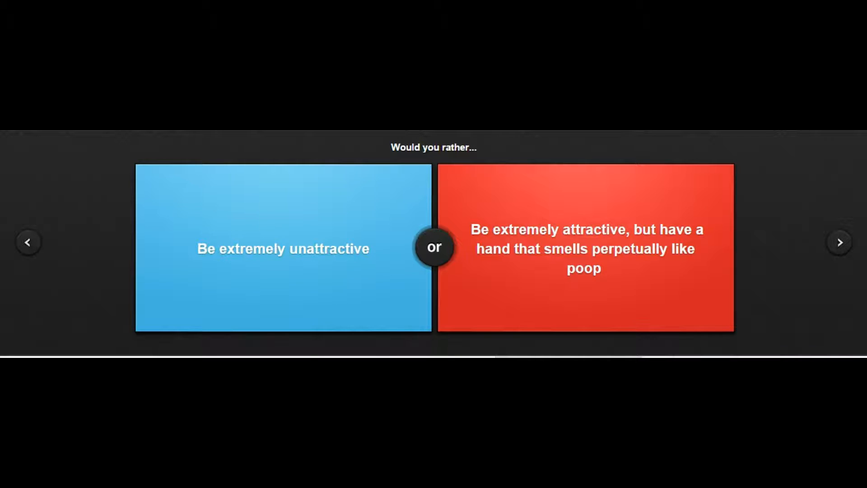
pyautogui.click(584, 248)
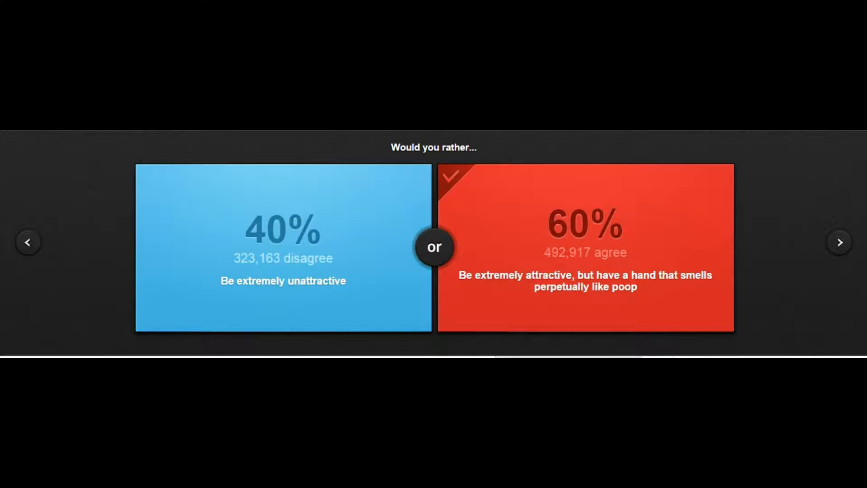
pyautogui.click(838, 242)
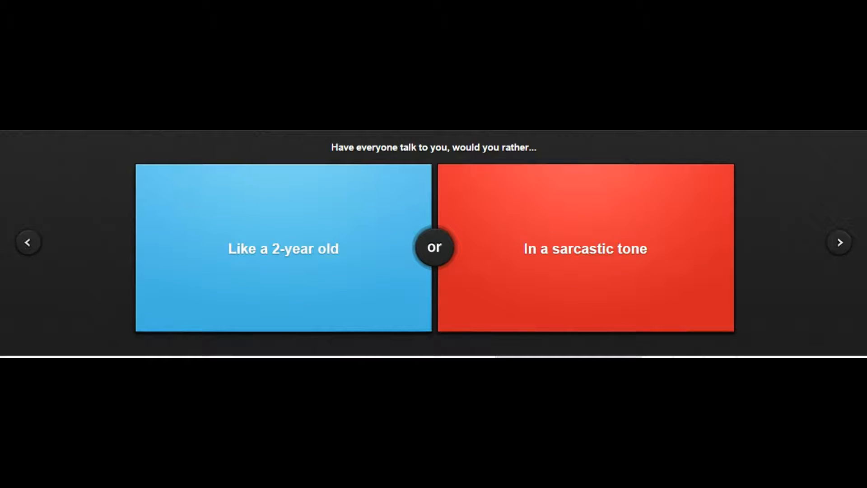
# Step: Vote for a sarcastic tone and for being immortal
pyautogui.click(585, 248)
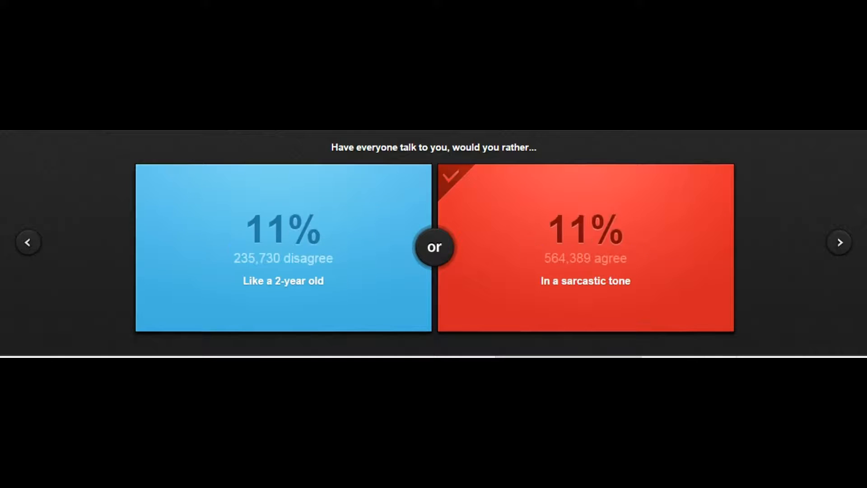
pyautogui.click(838, 242)
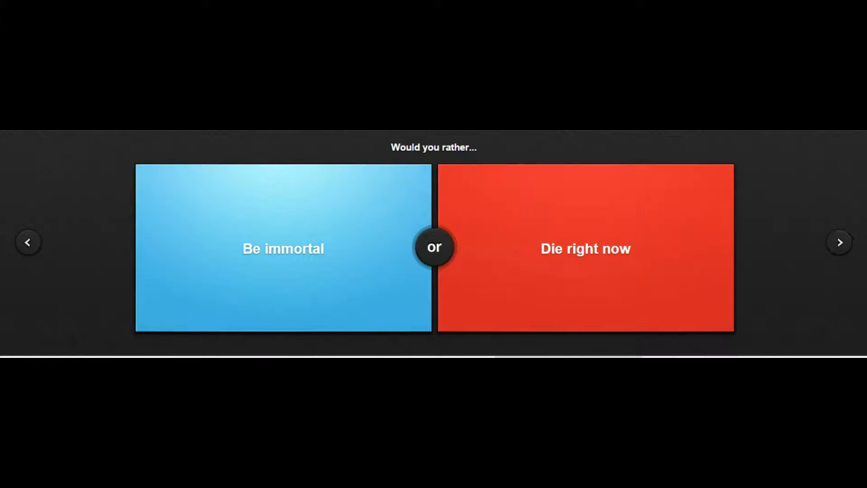
pyautogui.click(283, 248)
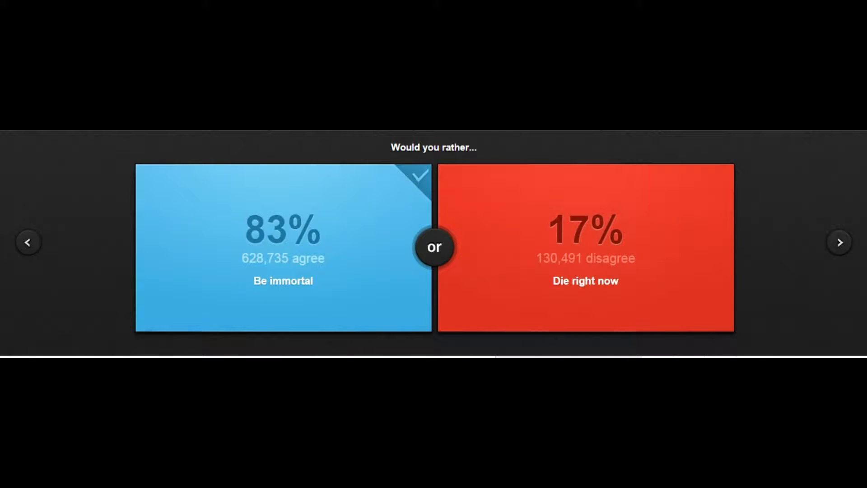
pyautogui.click(839, 242)
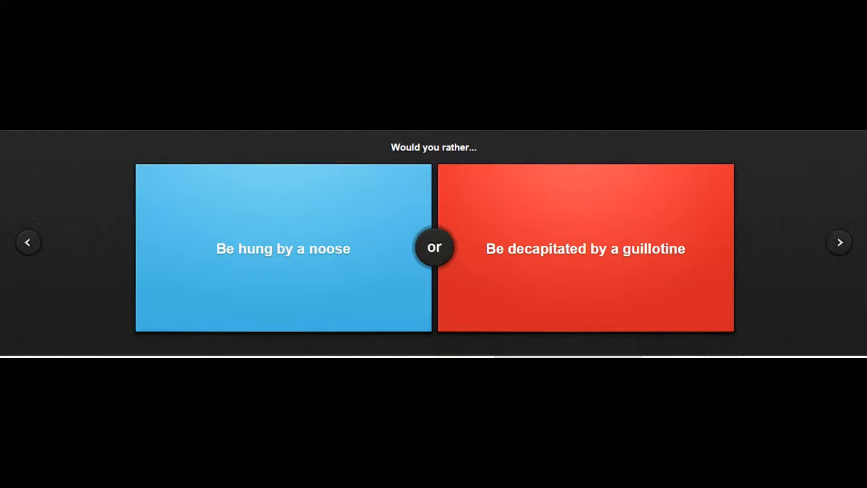
# Step: Skip the noose question, then vote for stealing the Salvation Army buckets and being the Memento guy
pyautogui.click(584, 249)
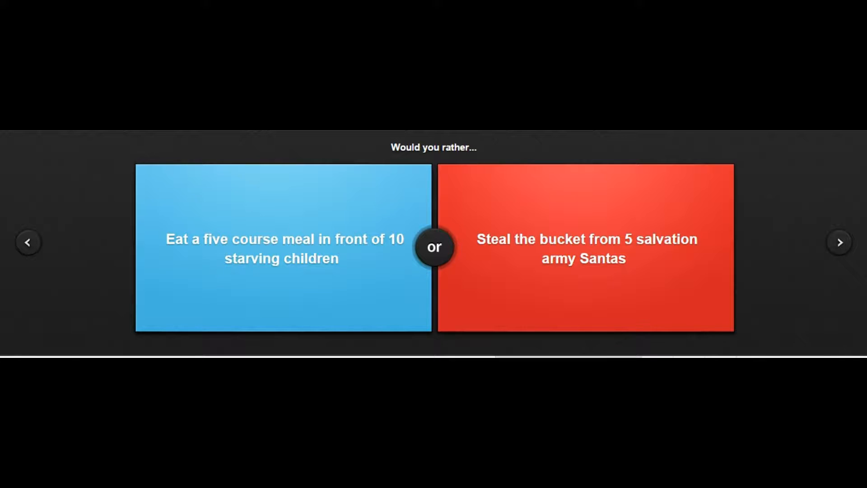
pyautogui.click(584, 248)
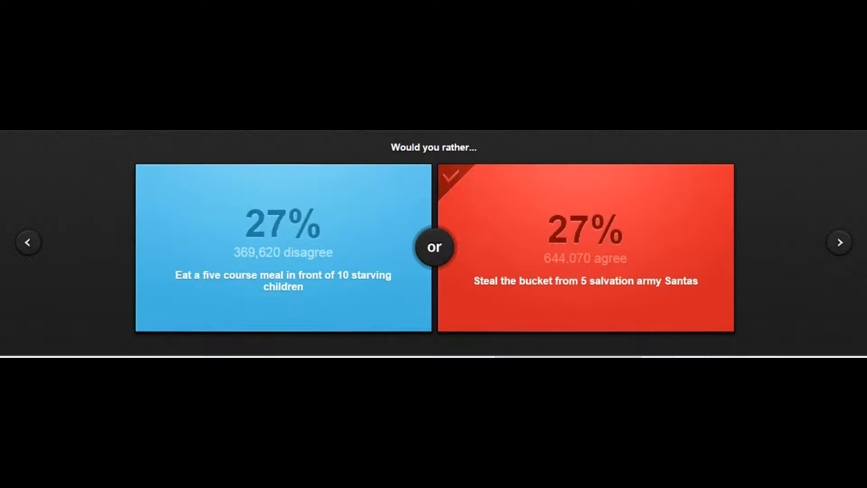
pyautogui.click(839, 242)
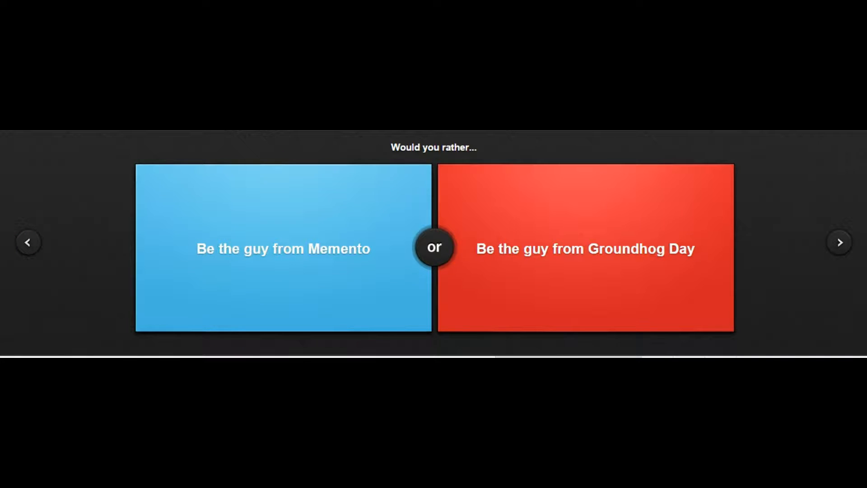
pyautogui.click(283, 248)
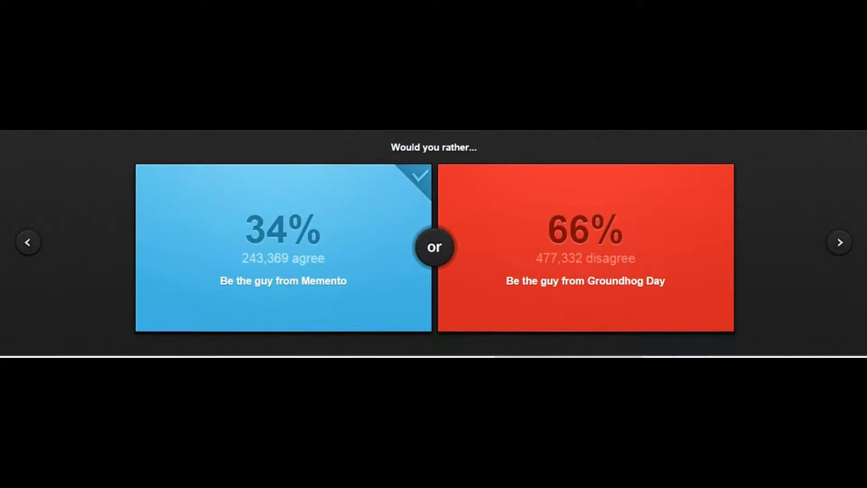
pyautogui.click(839, 242)
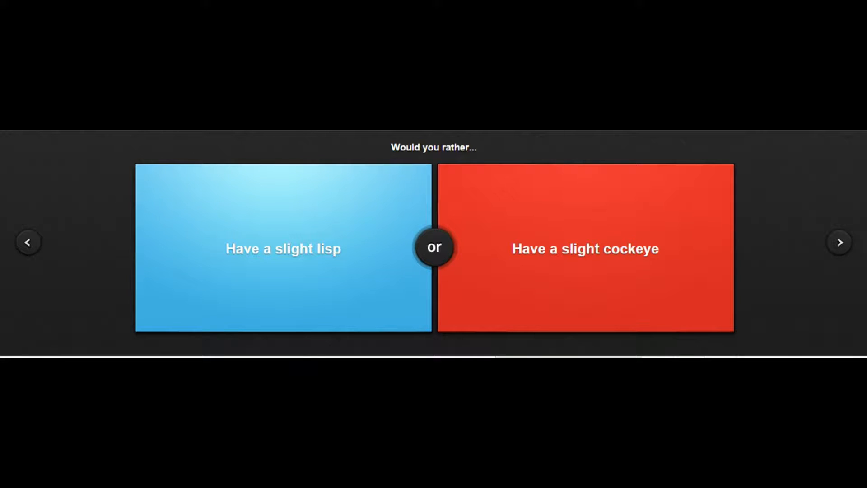
# Step: Vote for a slight lisp, being deaf, and the 400-pugs studio apartment
pyautogui.click(283, 248)
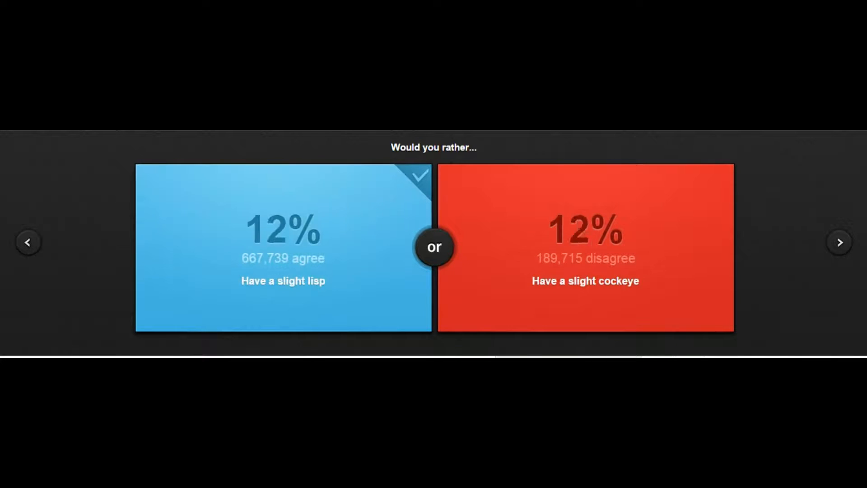
pyautogui.click(283, 246)
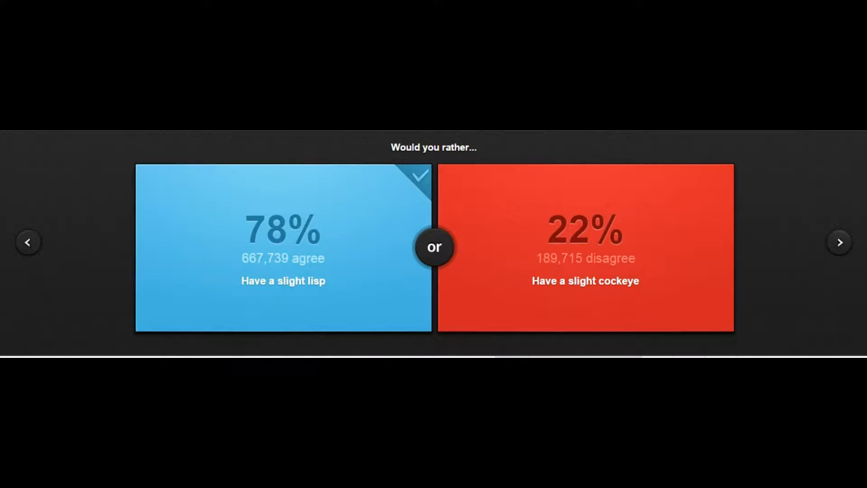
pyautogui.click(839, 242)
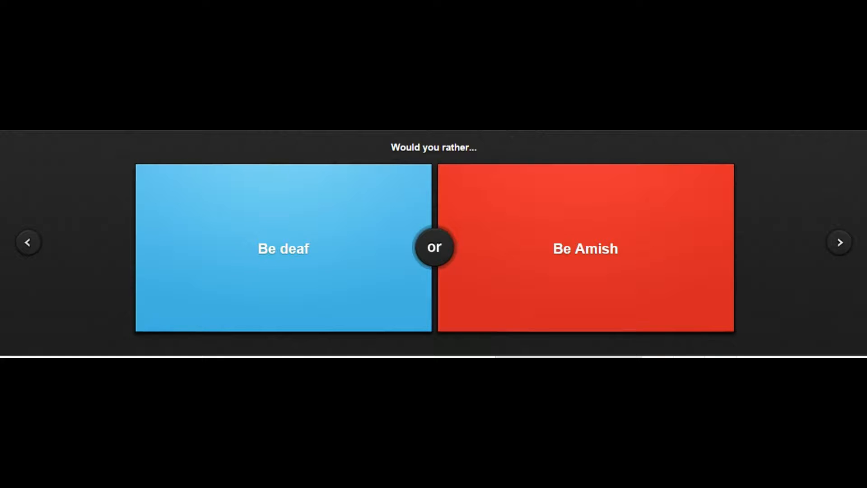
pyautogui.click(283, 248)
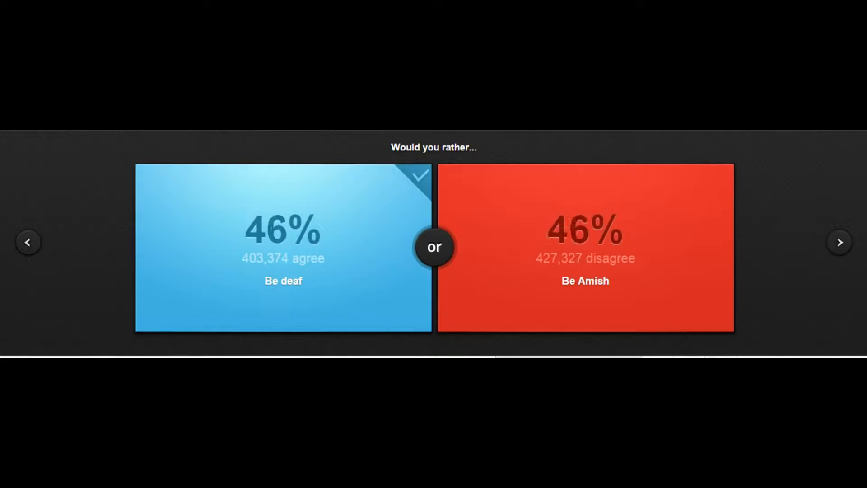
pyautogui.click(839, 242)
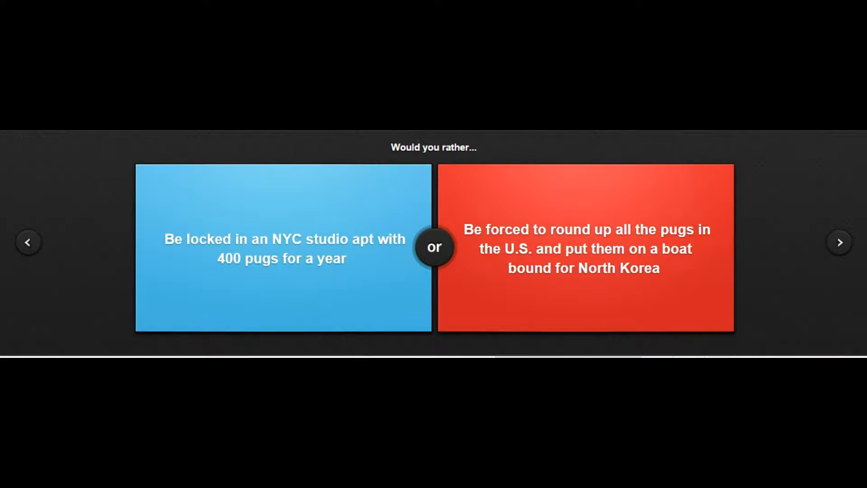
pyautogui.click(283, 247)
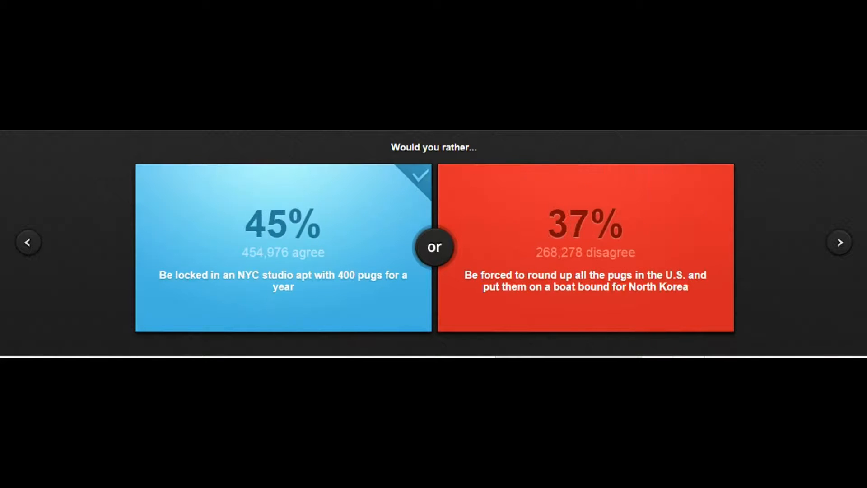
pyautogui.click(838, 241)
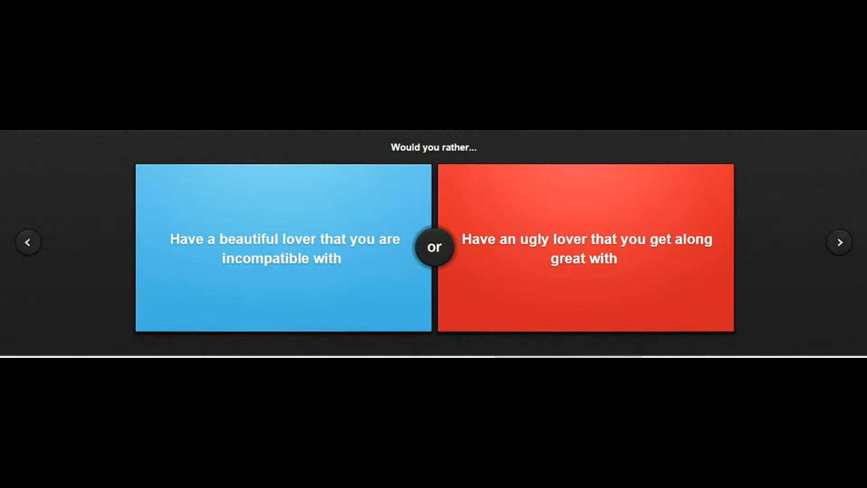
# Step: Vote for the ugly lover you get along with and for having the crush of your dreams
pyautogui.click(583, 248)
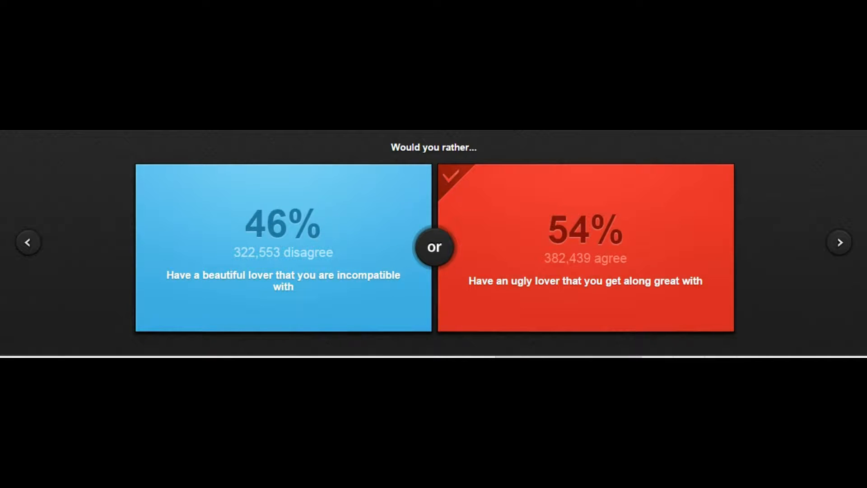
pyautogui.click(839, 242)
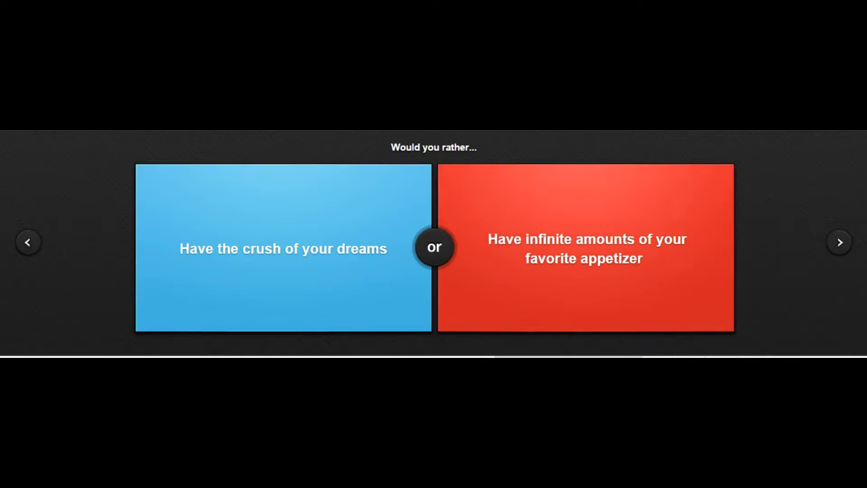
pyautogui.click(282, 248)
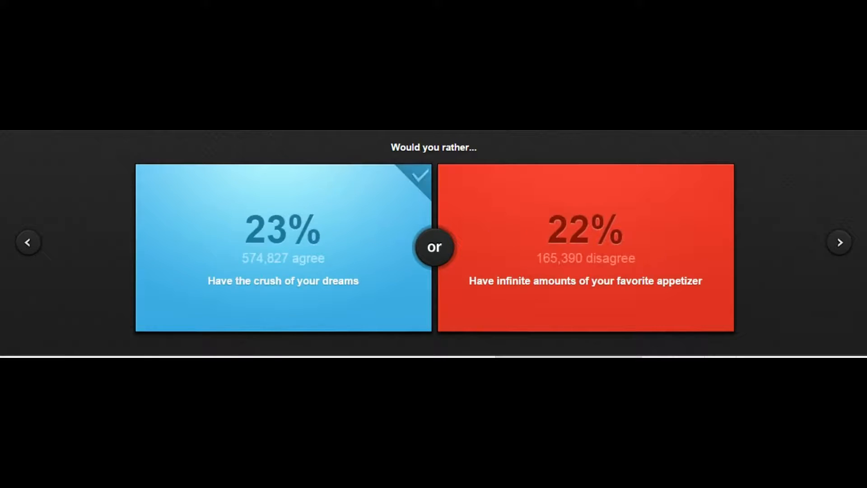
pyautogui.click(838, 242)
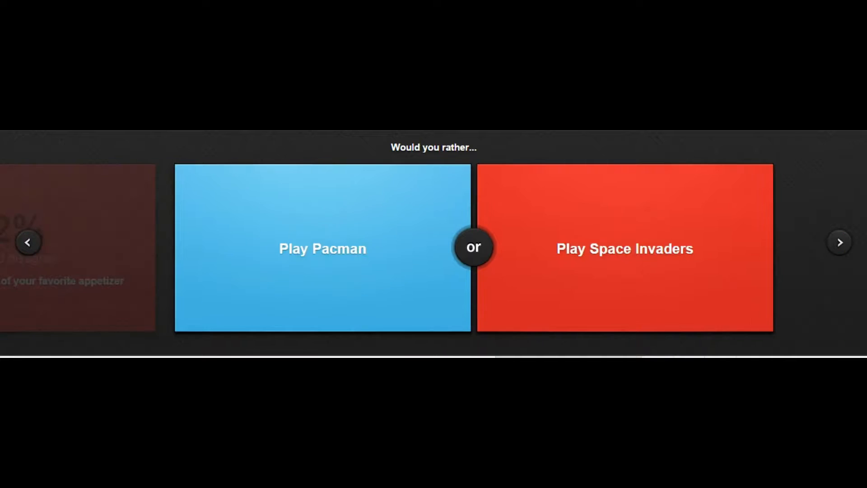
# Step: Vote for playing Pacman and for being The Transporter
pyautogui.click(322, 248)
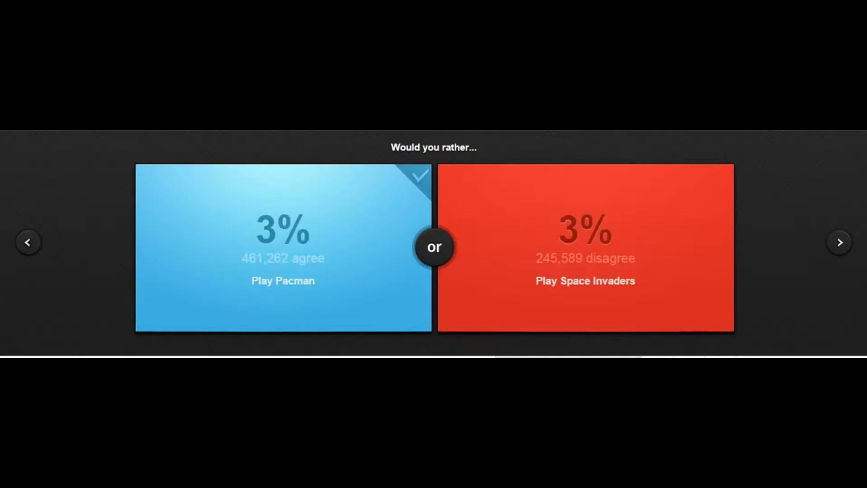
pyautogui.click(283, 245)
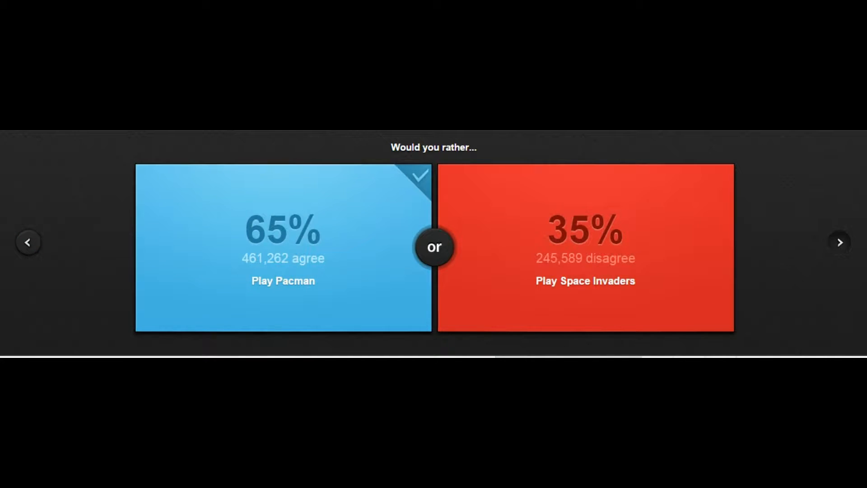
pyautogui.click(839, 242)
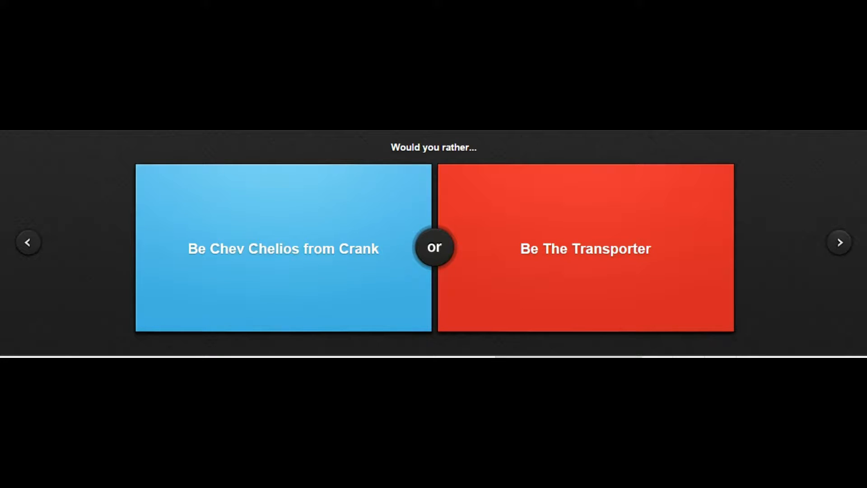
pyautogui.click(585, 249)
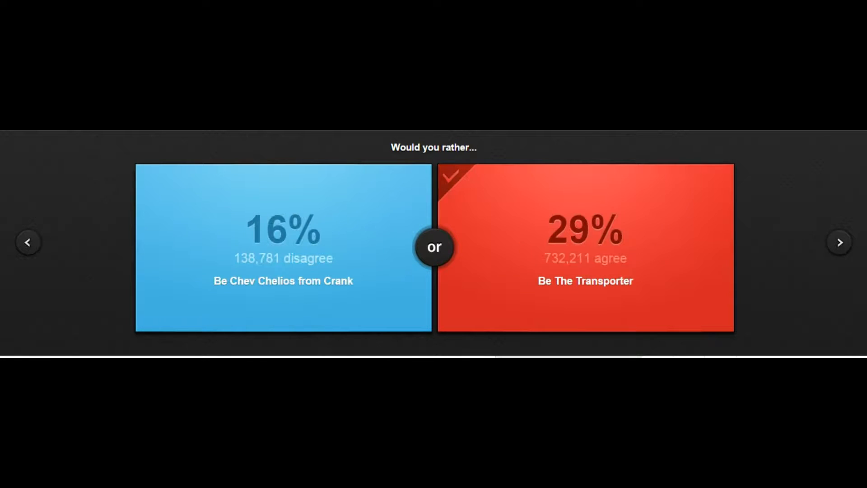
pyautogui.click(839, 242)
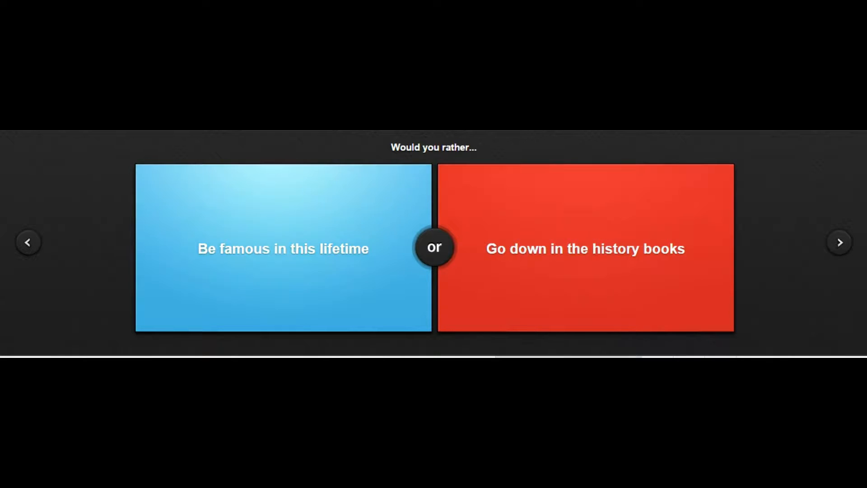
# Step: Vote for being famous in this lifetime and for only having thumbs
pyautogui.click(283, 249)
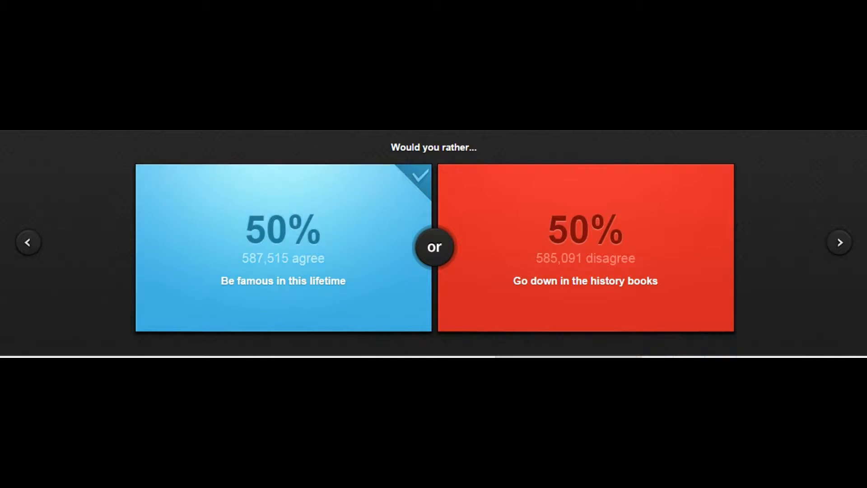
pyautogui.click(837, 242)
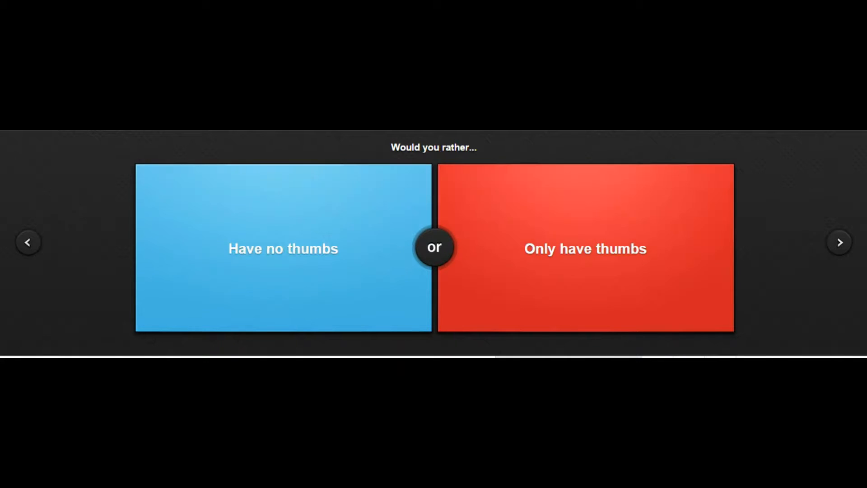
pyautogui.click(585, 249)
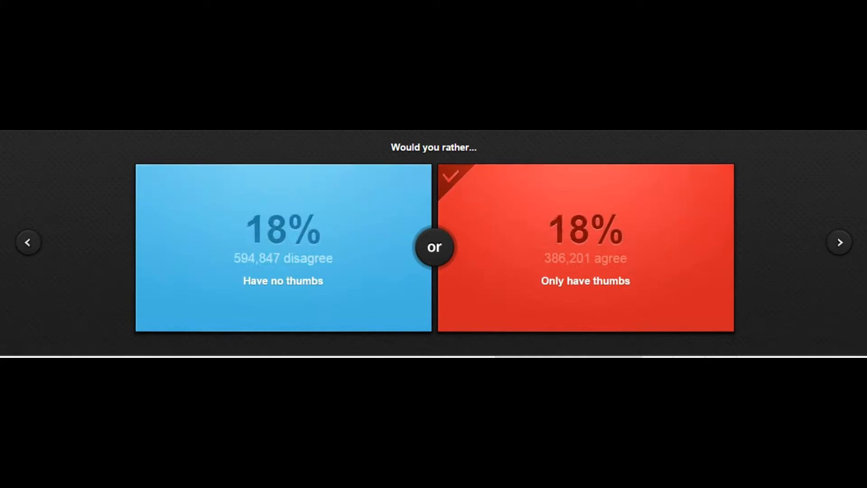
pyautogui.click(839, 242)
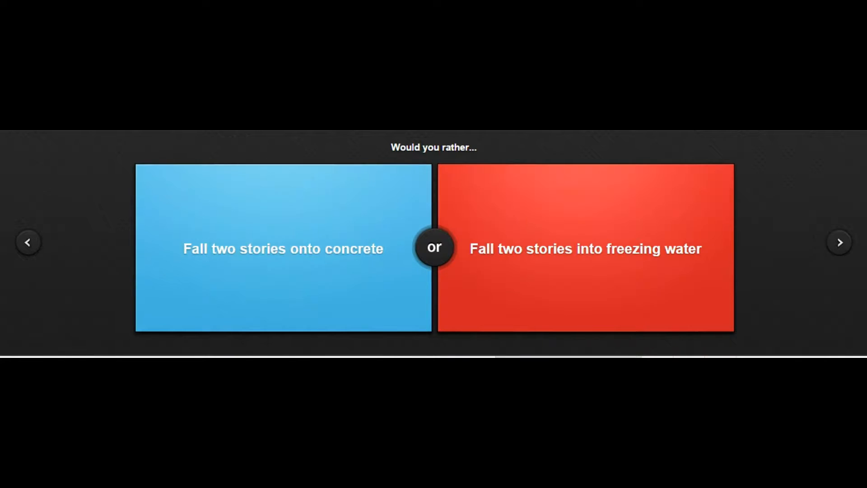
# Step: Vote for falling into freezing water, then skip the robes-versus-tattoo question
pyautogui.click(585, 249)
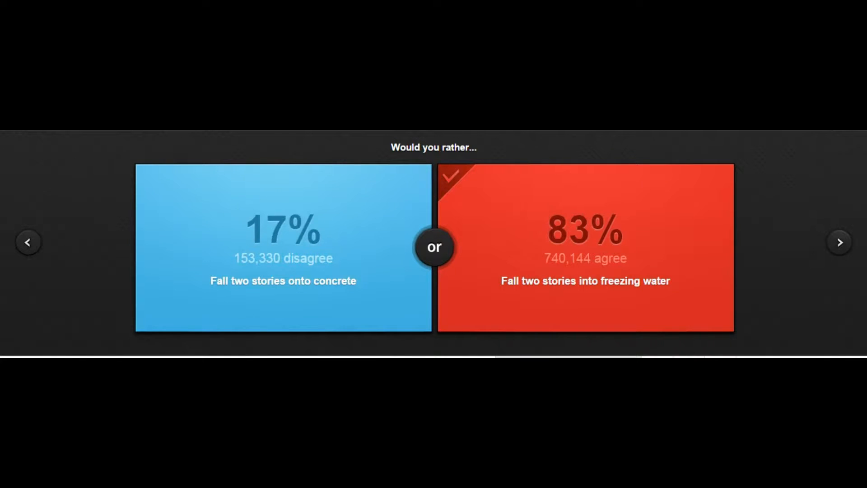
pyautogui.click(838, 242)
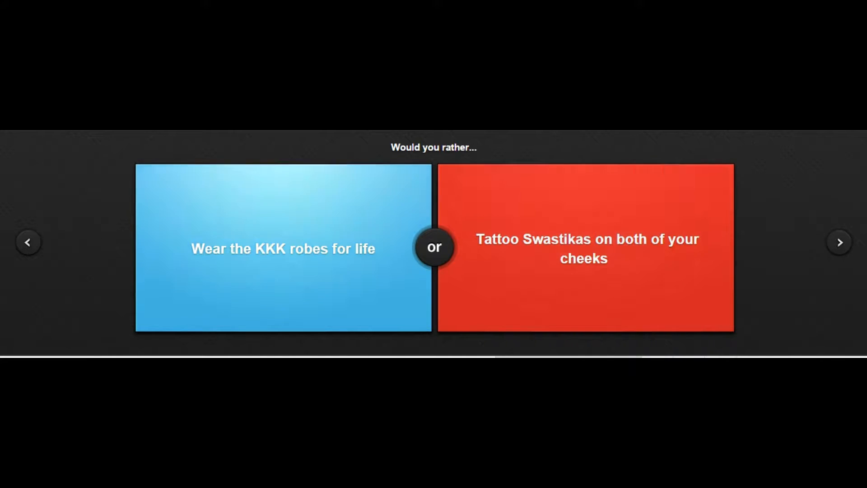
pyautogui.click(584, 247)
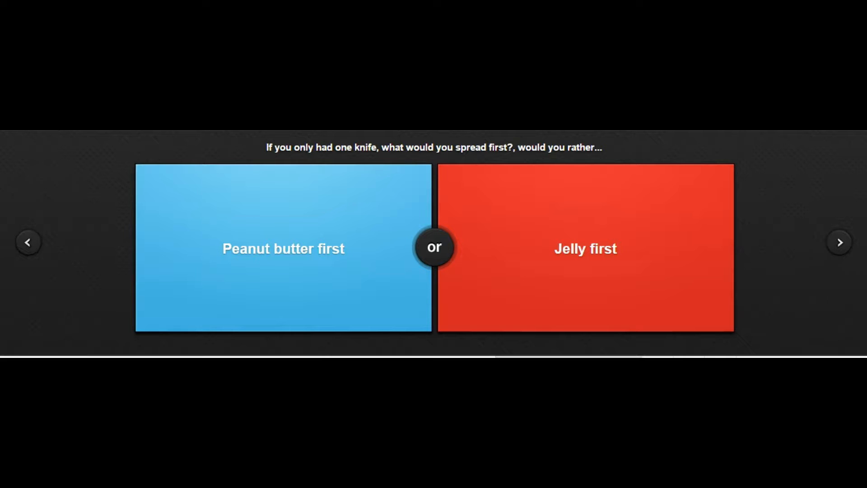
# Step: Vote for Jelly first, then Become a Pokemon trainer, revealing each result
pyautogui.click(584, 248)
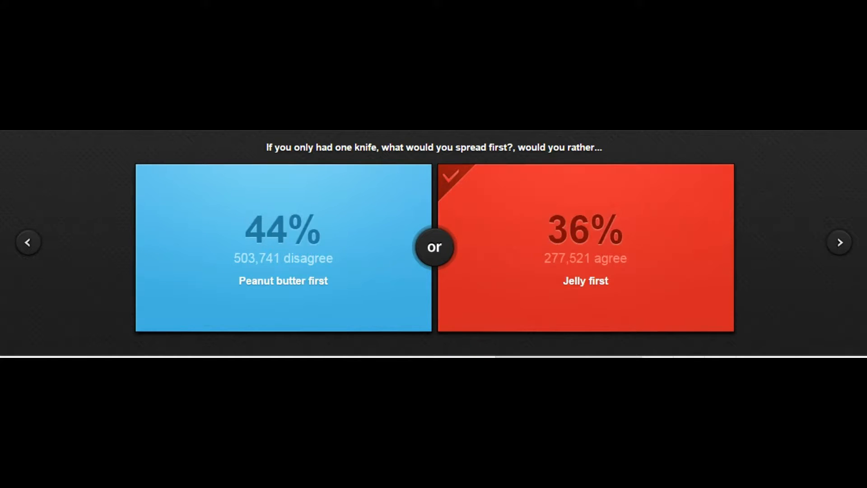
pyautogui.click(283, 248)
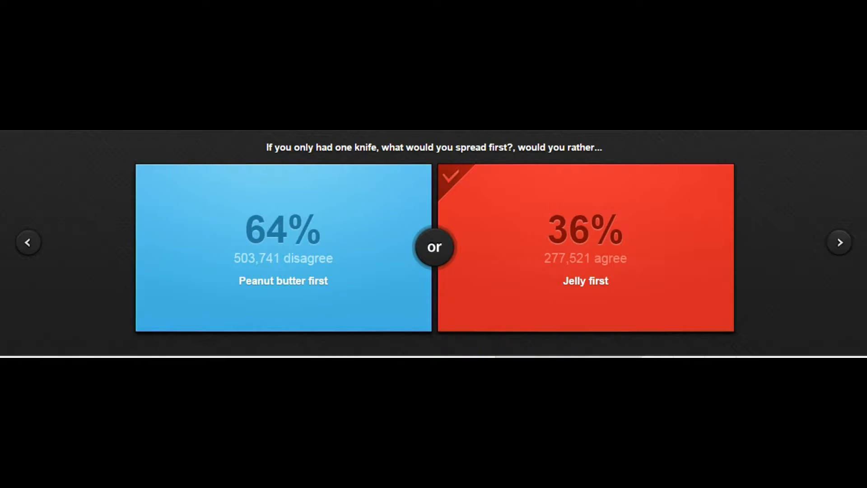
pyautogui.click(838, 242)
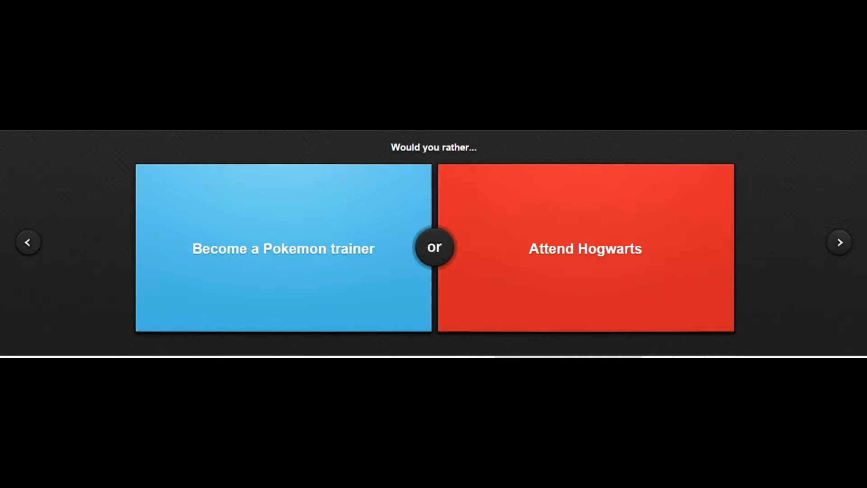
pyautogui.click(282, 248)
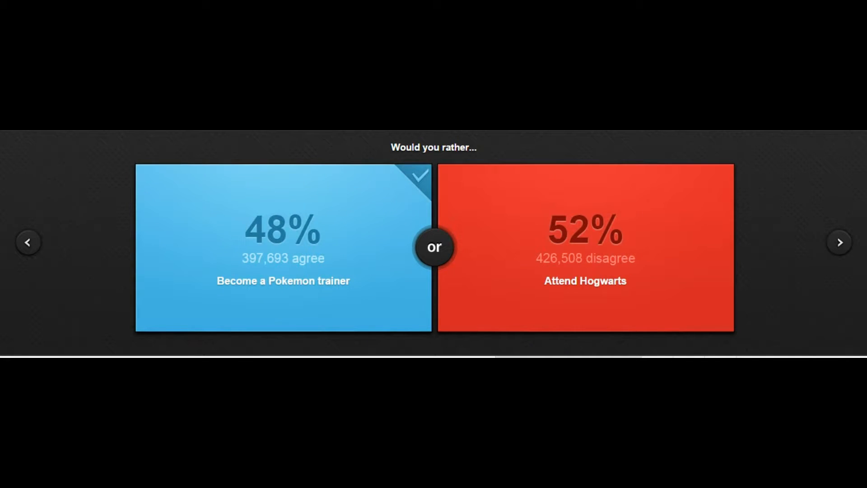
pyautogui.click(839, 242)
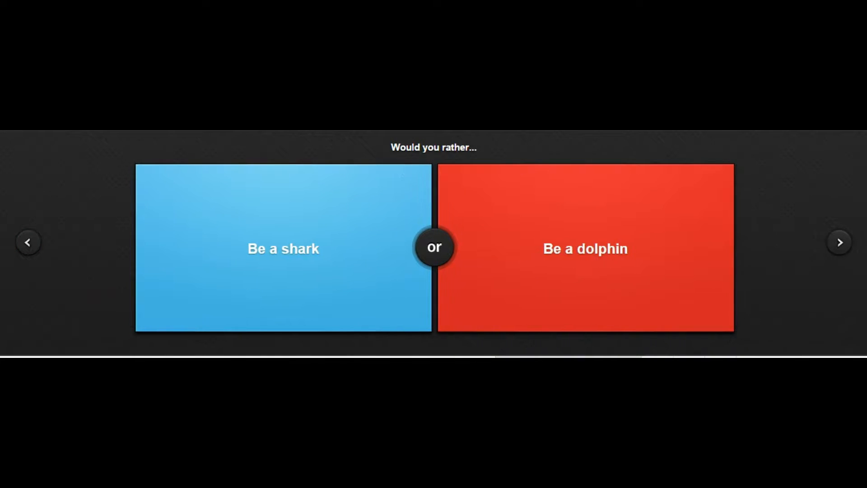
# Step: Vote for Be a shark and Have a Brooklyn Accent, then skip the cat-or-dog question
pyautogui.click(282, 249)
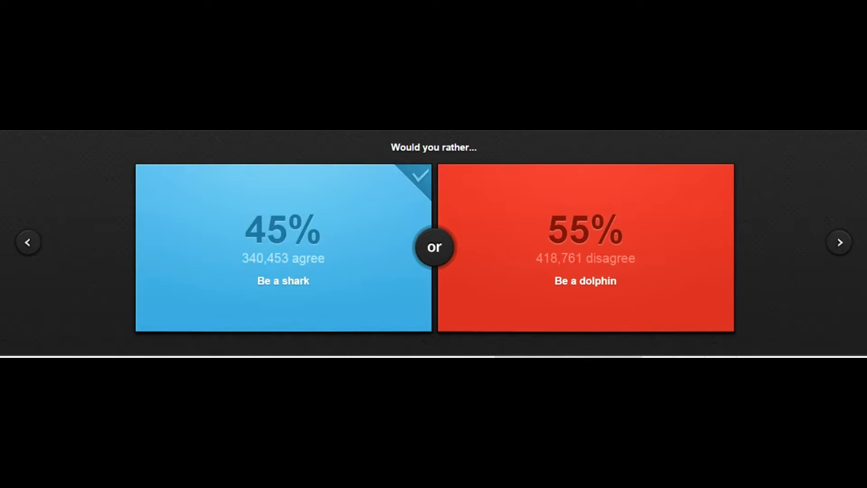
pyautogui.click(839, 242)
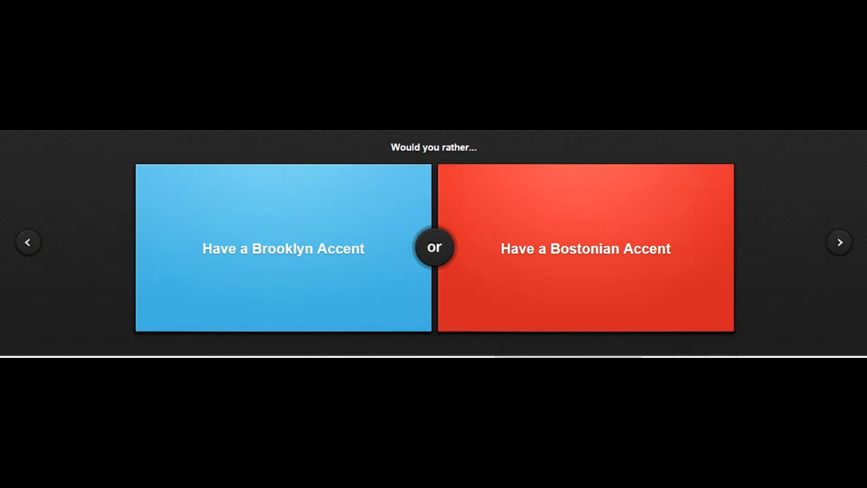
pyautogui.click(283, 248)
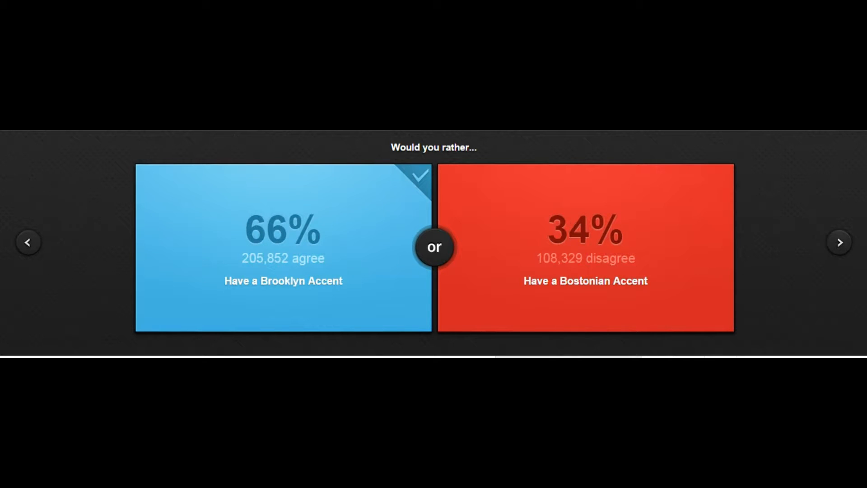
pyautogui.click(839, 242)
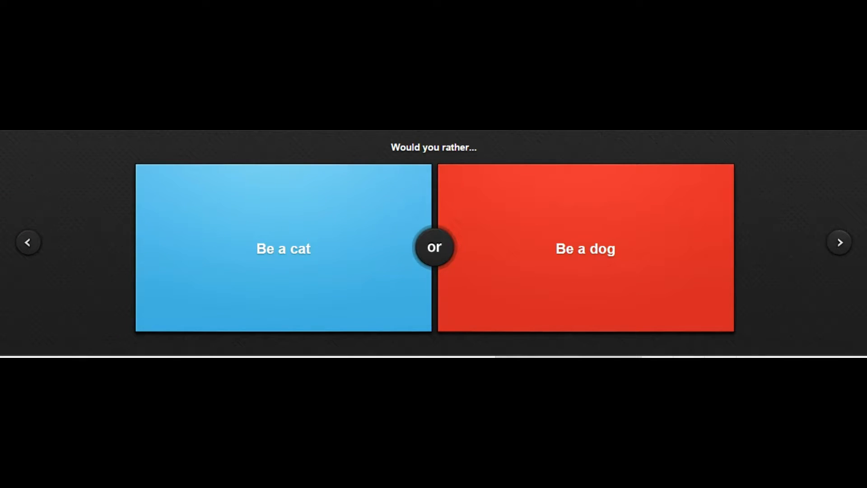
pyautogui.click(585, 248)
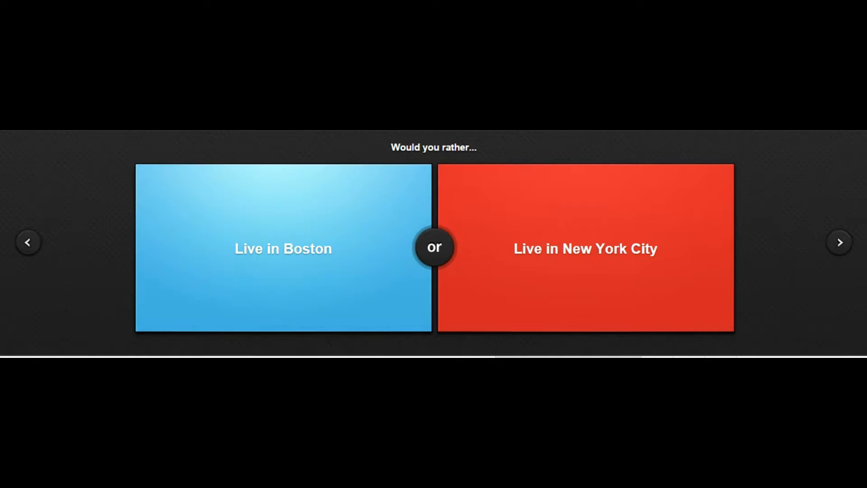
# Step: Vote to Live in New York City, then skip the child-raising question
pyautogui.click(584, 248)
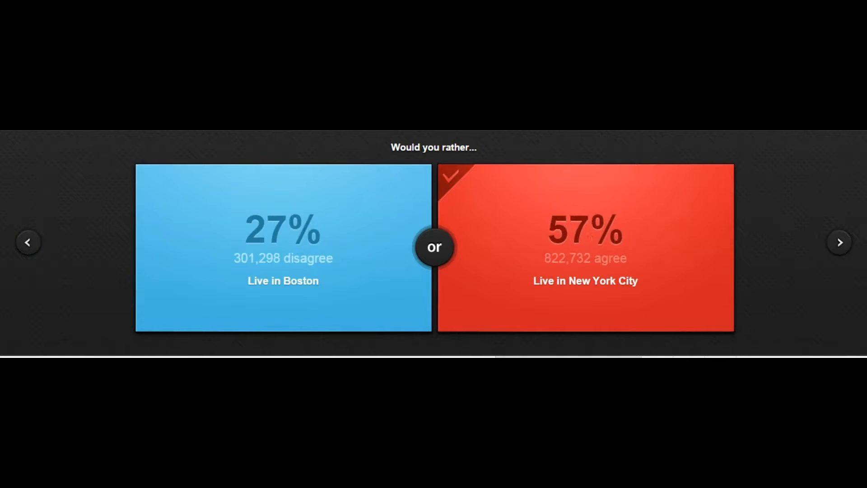
pyautogui.click(839, 242)
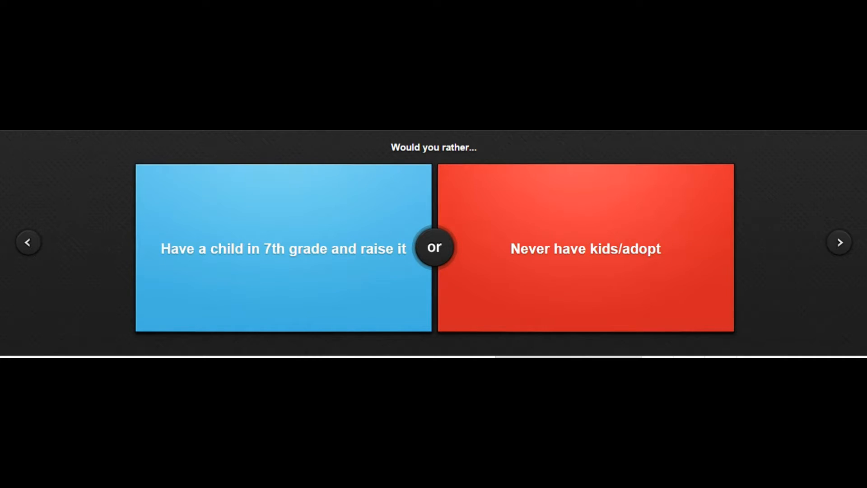
pyautogui.click(584, 248)
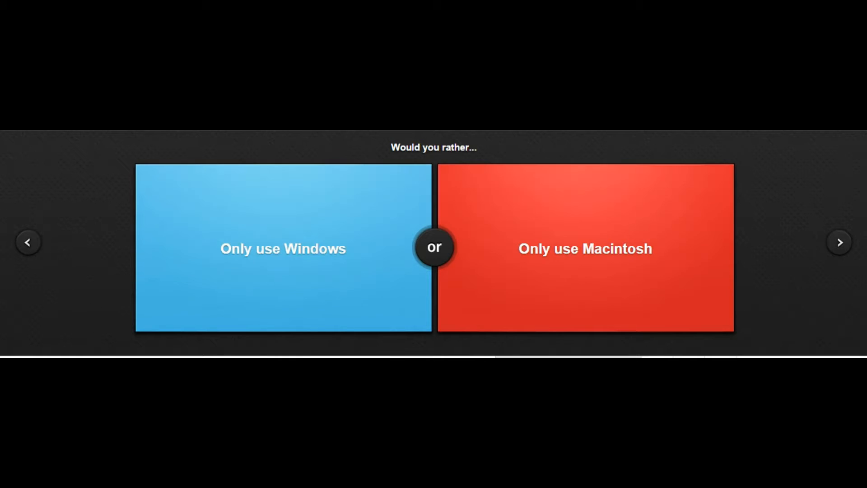
# Step: Vote to Only use Windows and to Fly like Superman, advancing to Warcraft versus runescape
pyautogui.click(283, 249)
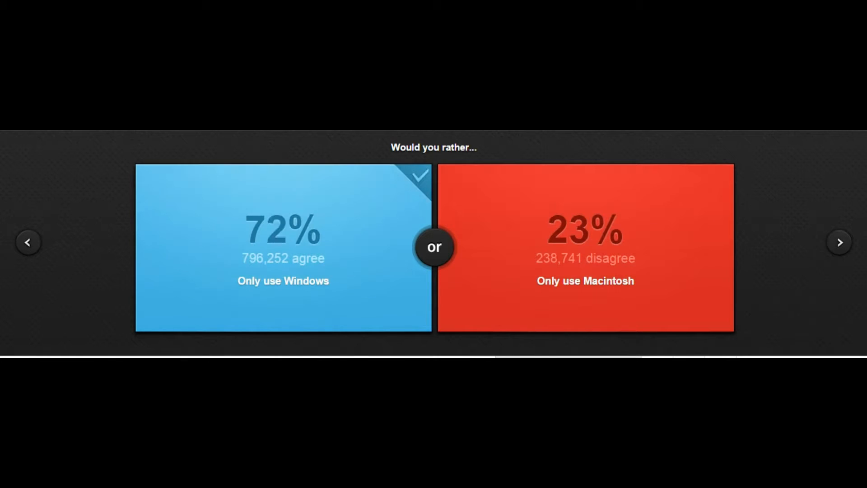
pyautogui.click(839, 242)
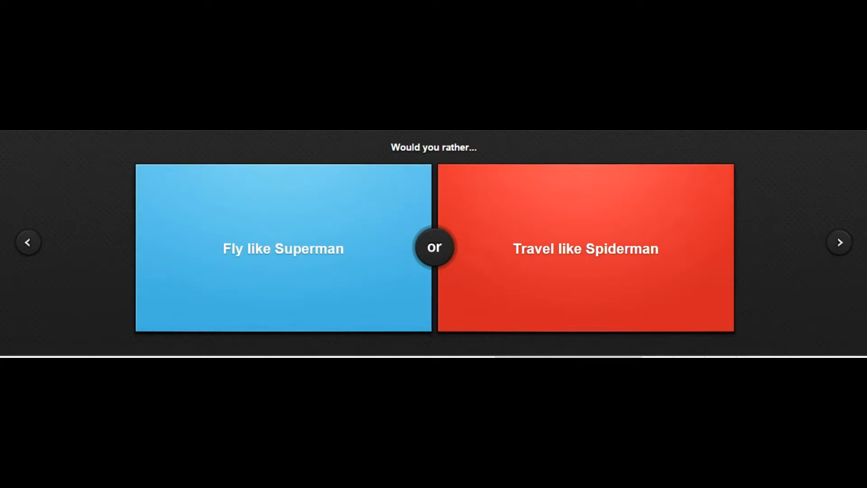
pyautogui.click(282, 248)
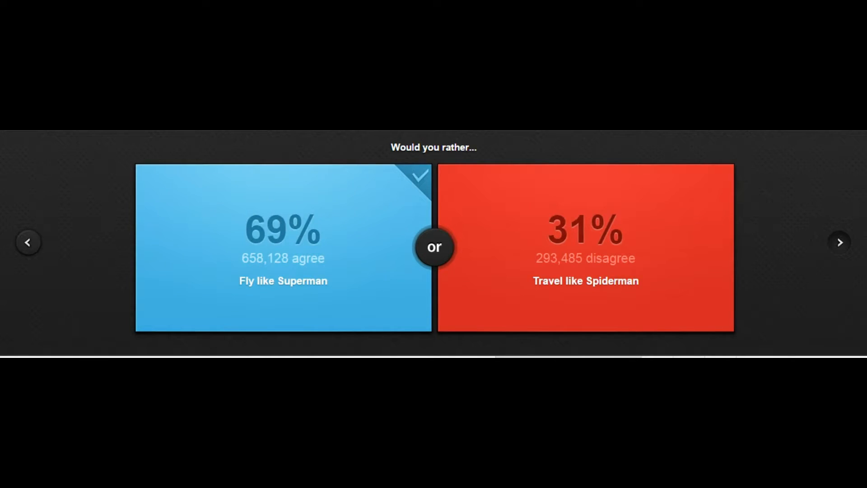
pyautogui.click(839, 242)
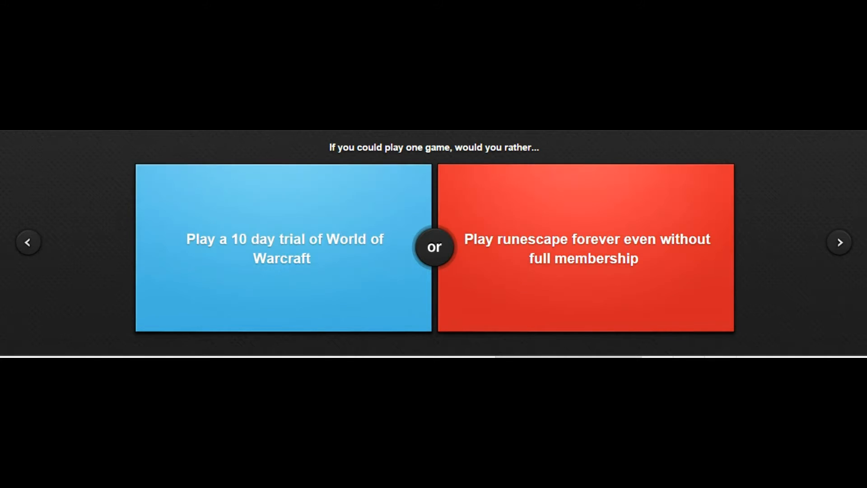
# Step: Vote to play runescape forever (39%), then scroll through the next question's details
pyautogui.click(585, 247)
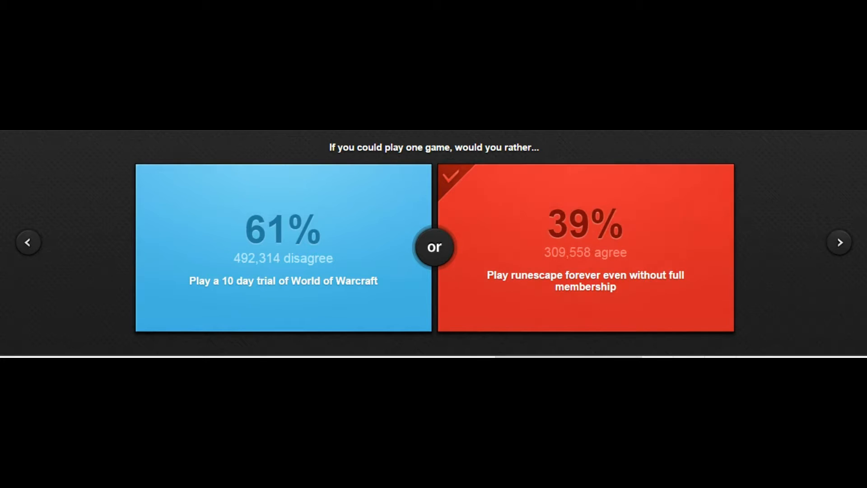
pyautogui.click(839, 242)
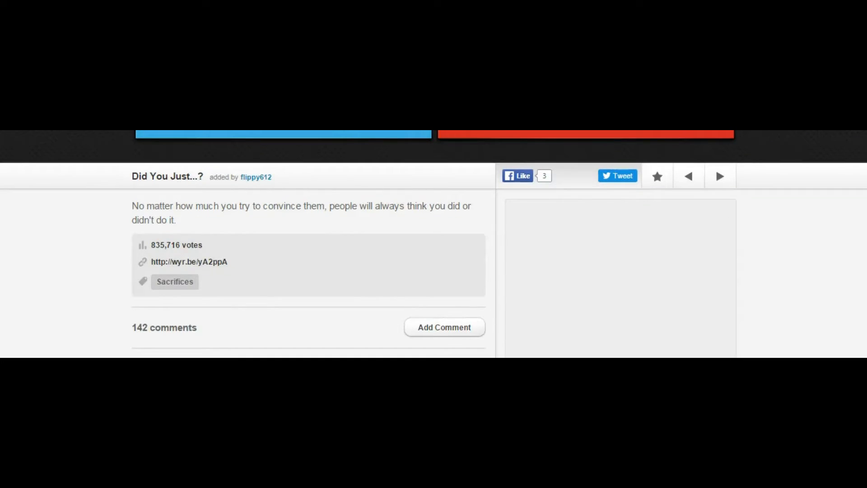
pyautogui.scroll(-3)
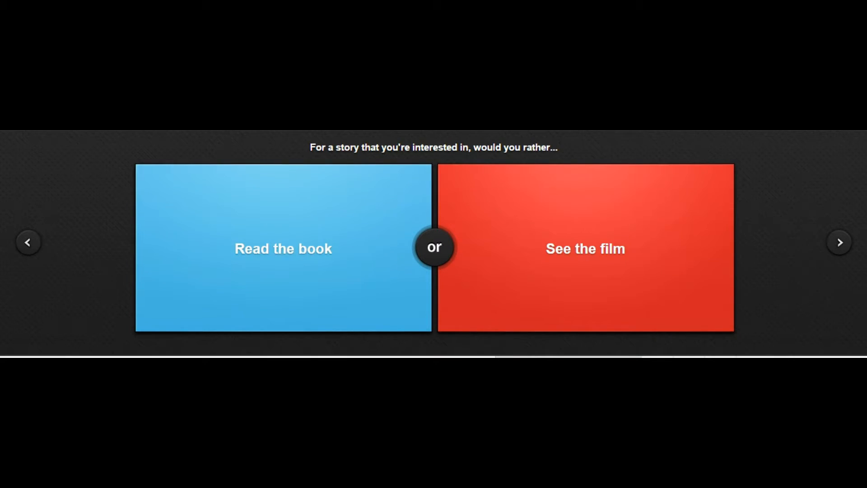
# Step: Skip book-or-film, vote to bring back someone famous who died (21%), skip the truth question
pyautogui.click(585, 248)
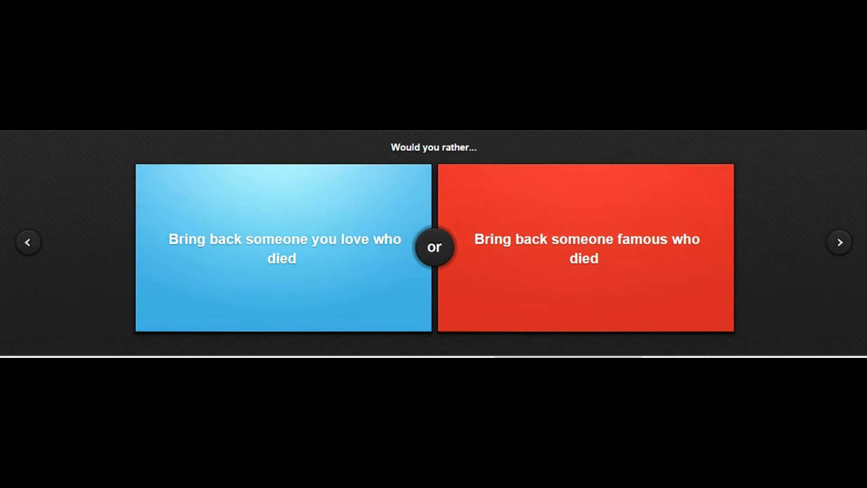
pyautogui.click(585, 248)
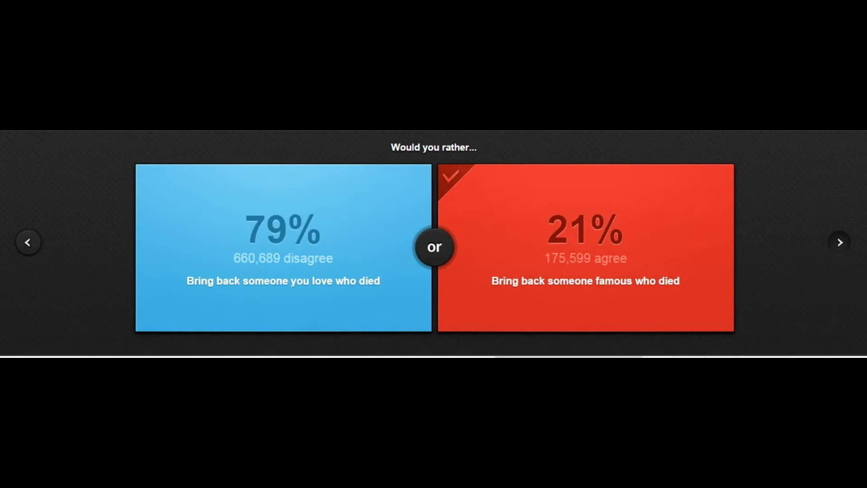
pyautogui.click(839, 242)
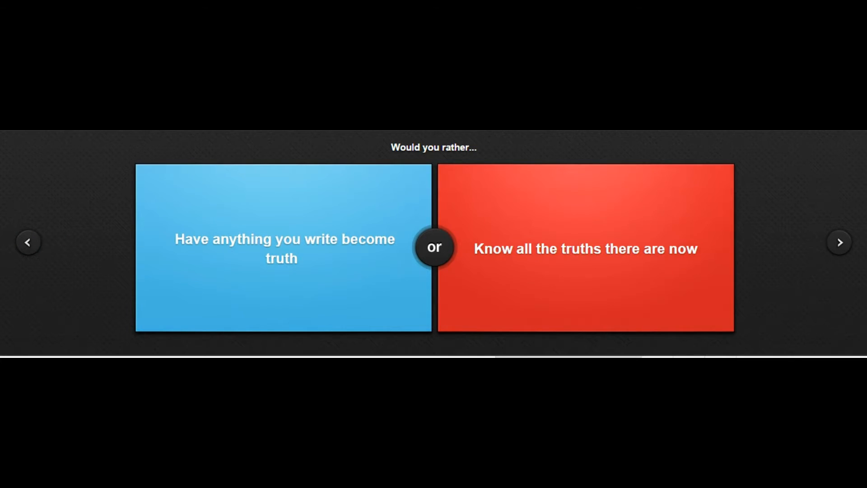
pyautogui.click(584, 248)
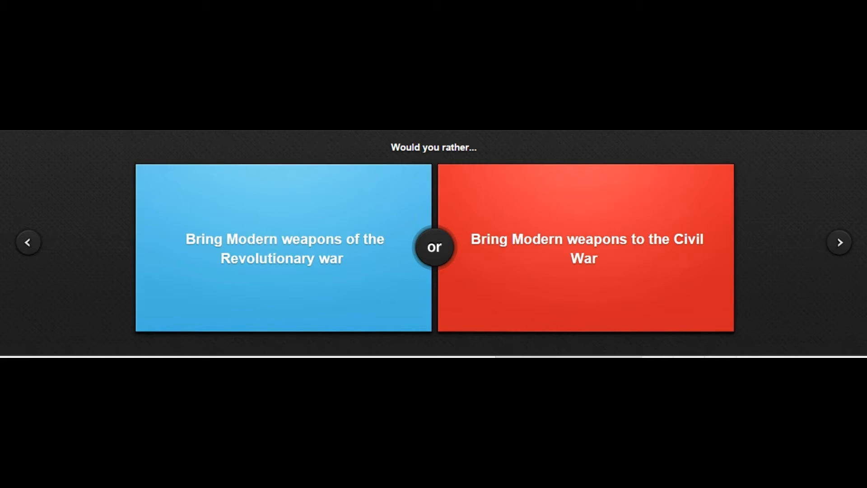
# Step: Vote for modern weapons in the Revolutionary war and eating the same meal for a month
pyautogui.click(283, 248)
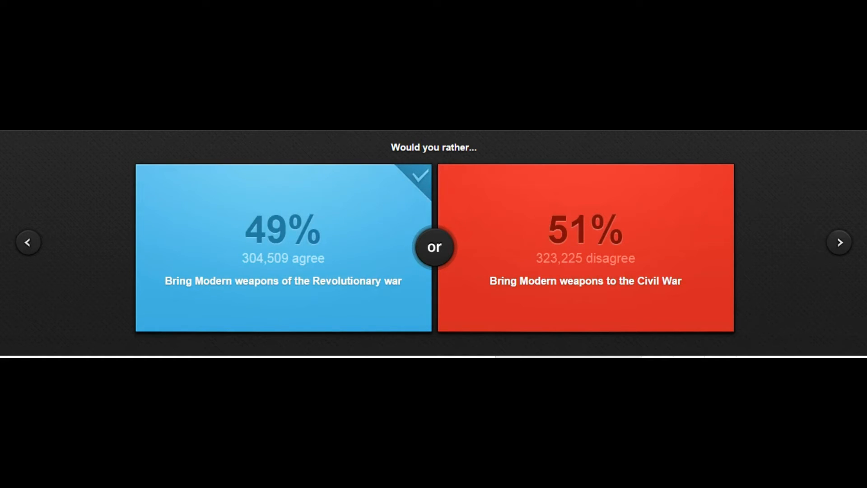
pyautogui.click(839, 241)
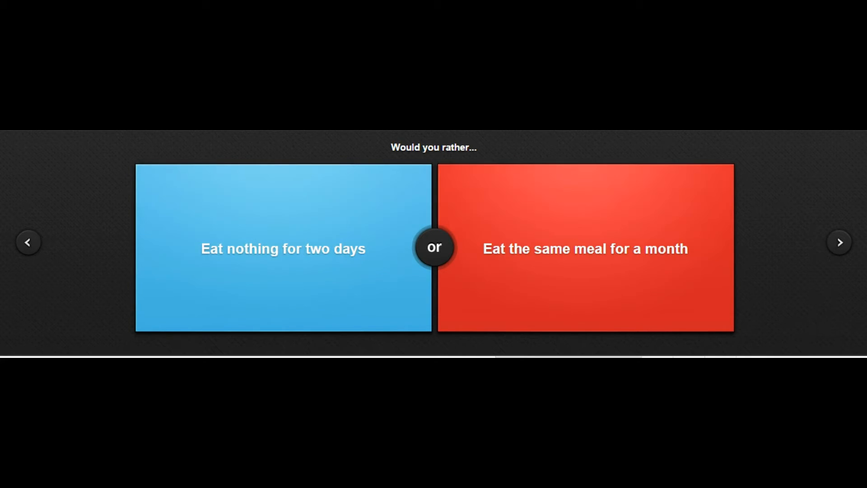
pyautogui.click(584, 248)
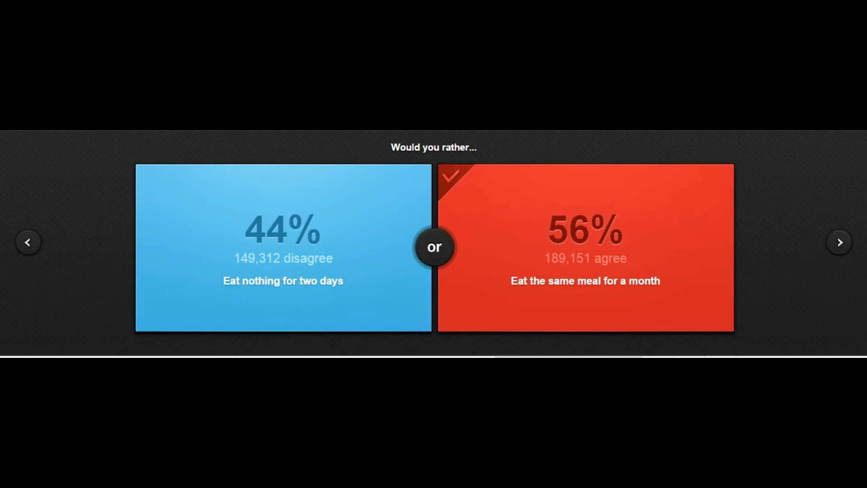
pyautogui.click(839, 242)
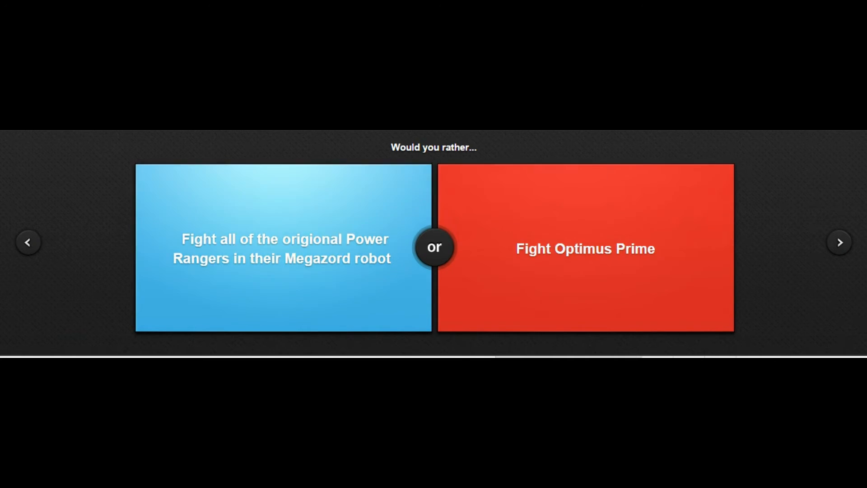
# Step: Vote to Fight Optimus Prime and to Live without your phone, reaching Doctor Who versus Star Wars
pyautogui.click(584, 248)
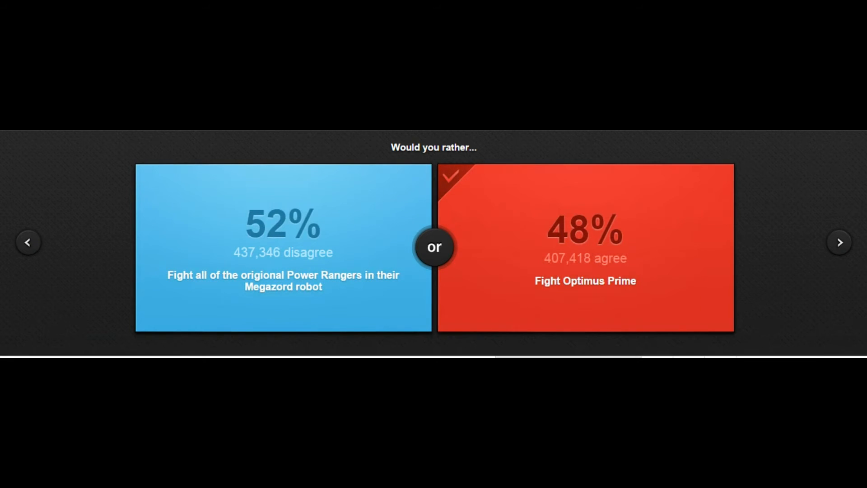
pyautogui.click(839, 242)
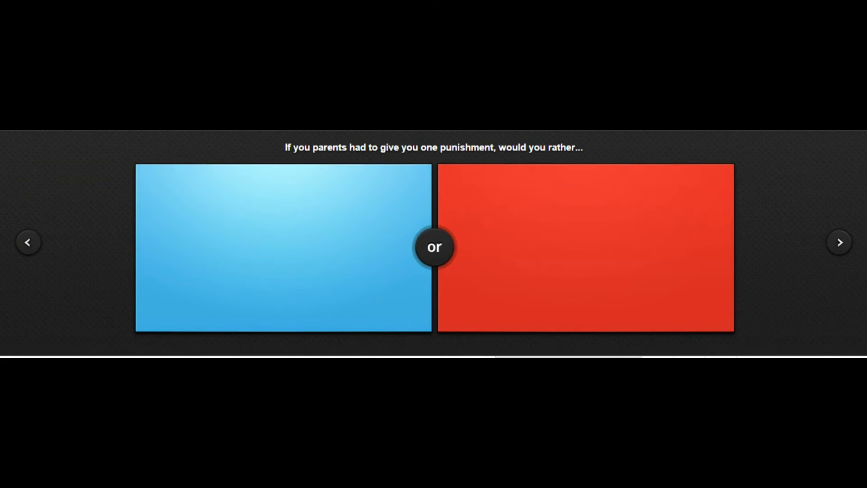
pyautogui.click(283, 248)
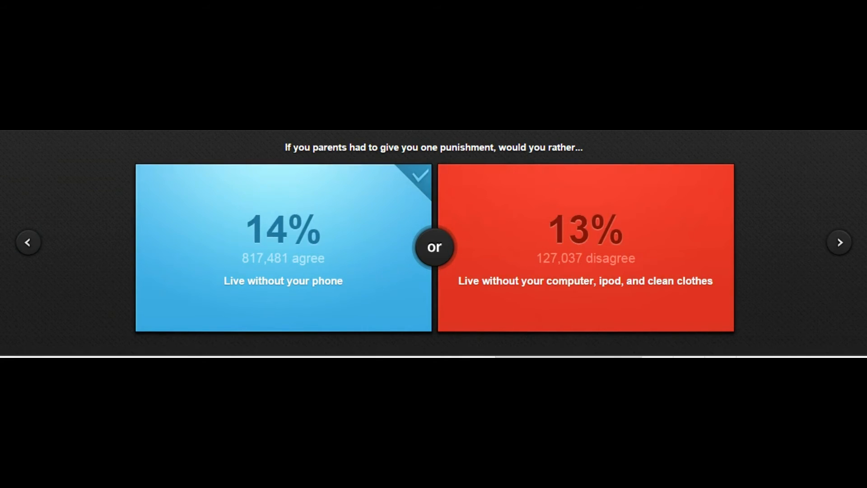
pyautogui.click(283, 247)
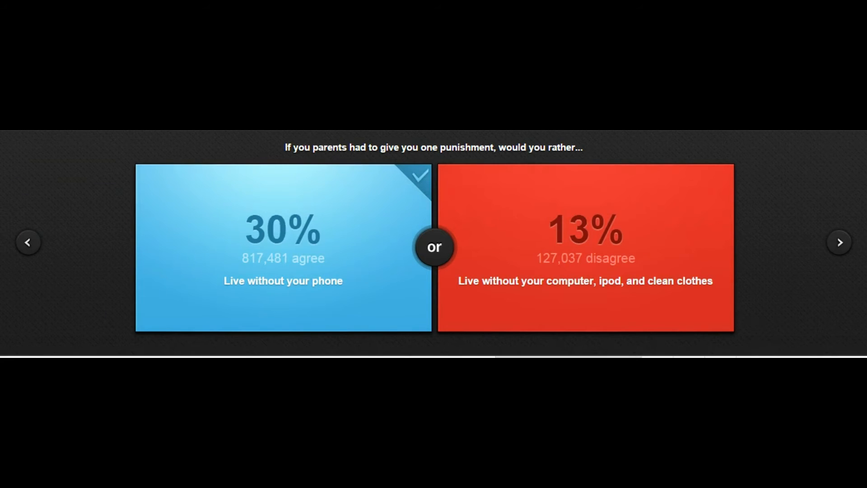
pyautogui.click(282, 247)
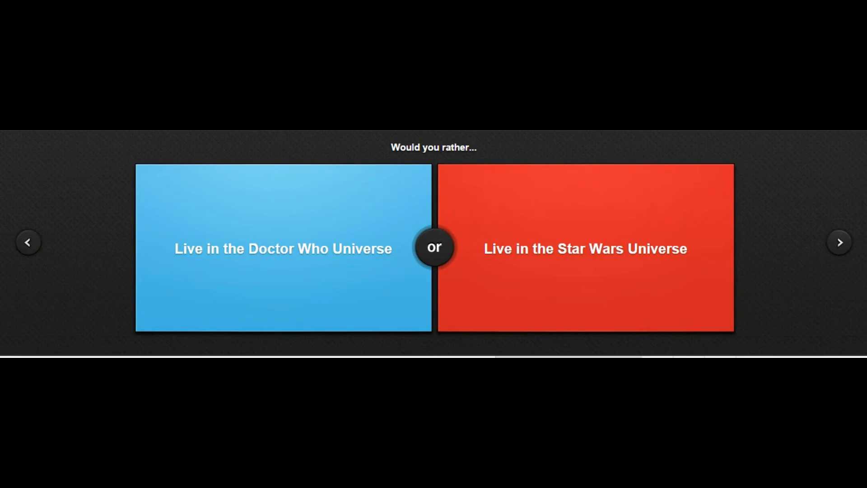
# Step: Vote to Live in the Star Wars Universe and to live Joseph Stalin's life
pyautogui.click(585, 249)
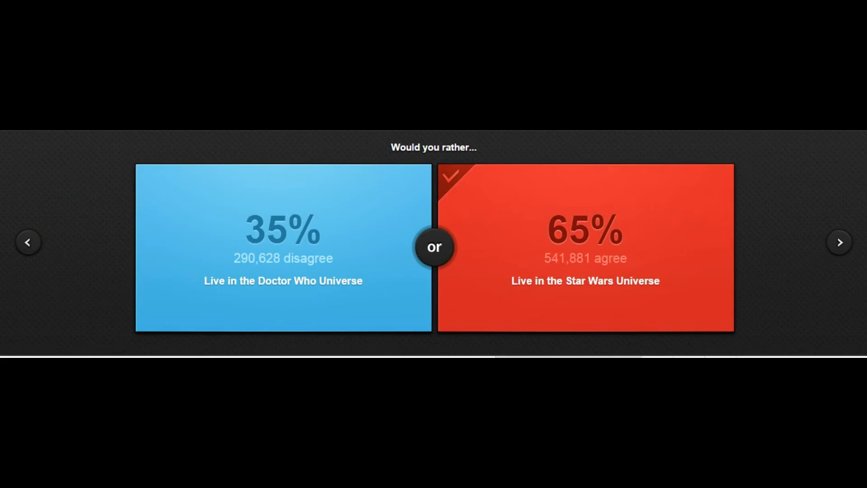
pyautogui.click(839, 242)
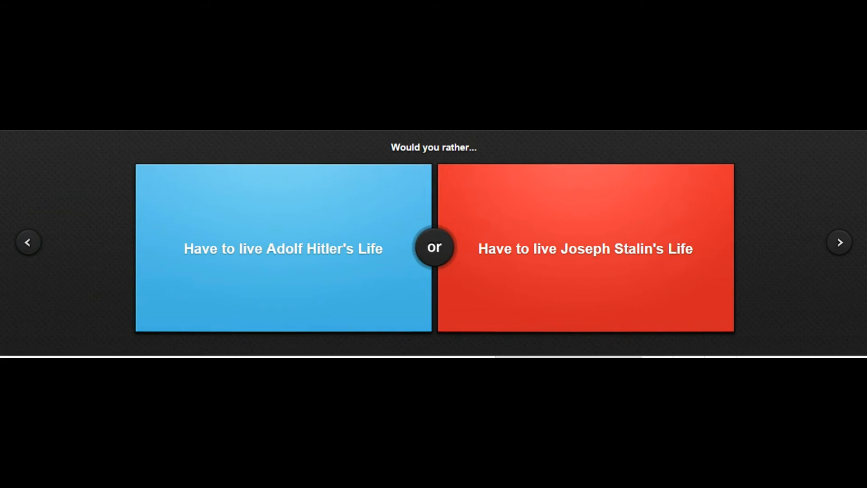
pyautogui.click(585, 249)
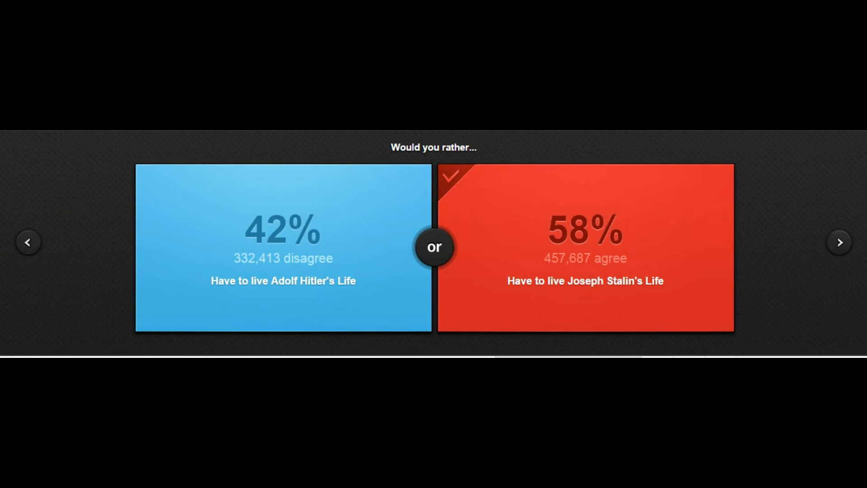
pyautogui.click(838, 242)
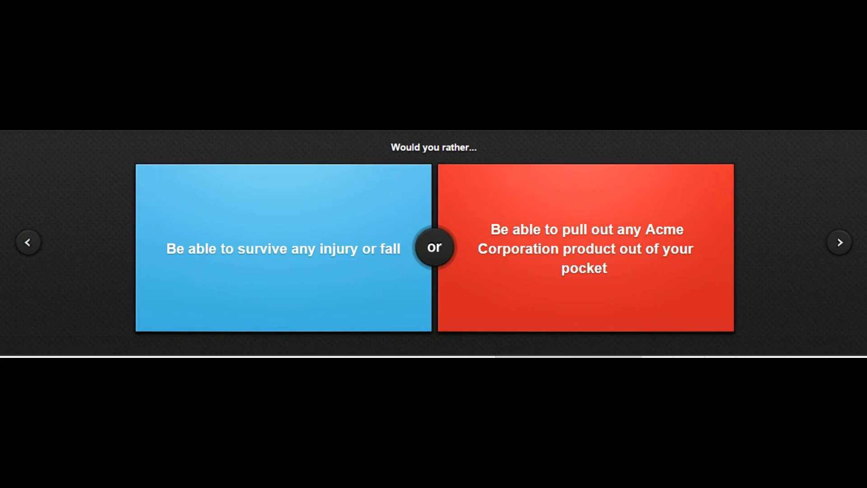
# Step: Vote to survive any injury or fall, revealing its 75% result
pyautogui.click(283, 249)
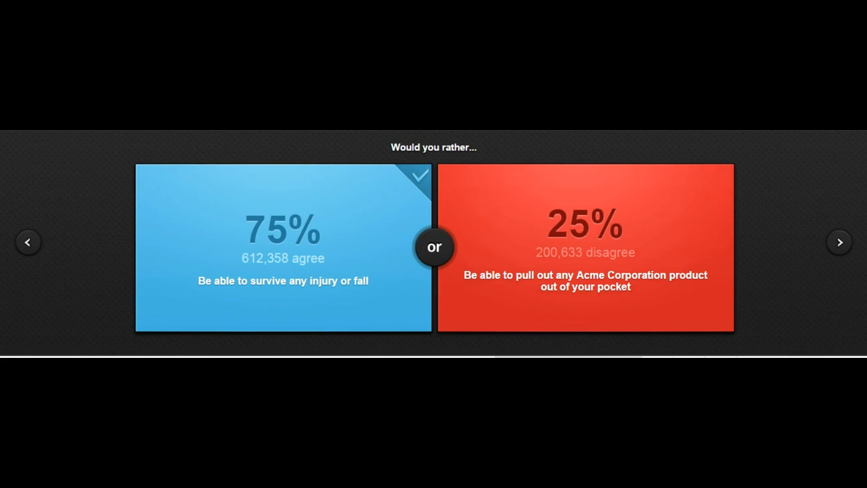
pyautogui.scroll(-3)
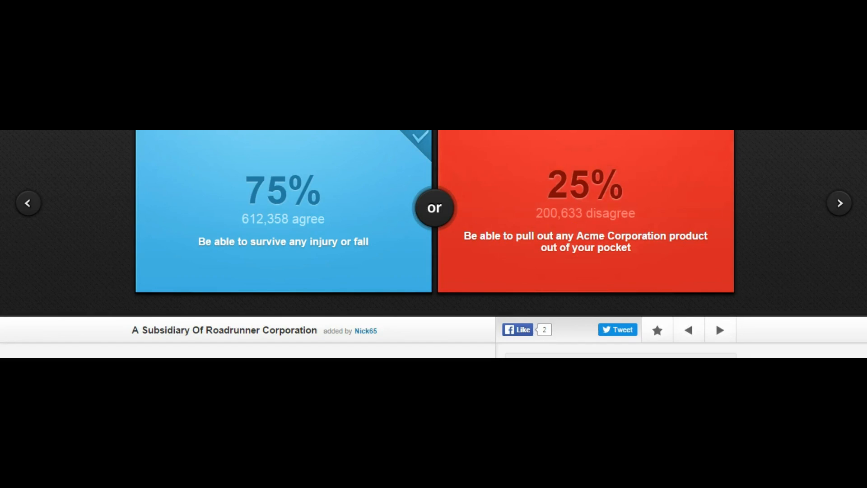